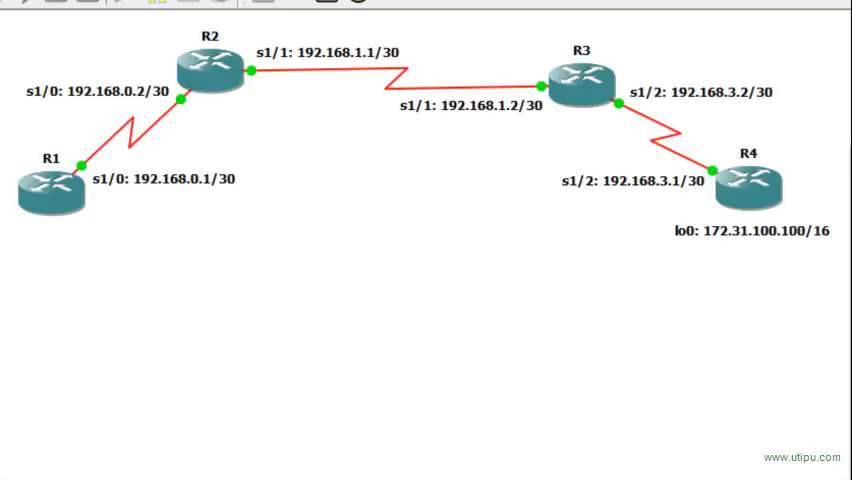
{"action": "mouse_move", "coordinate": [92, 256]}
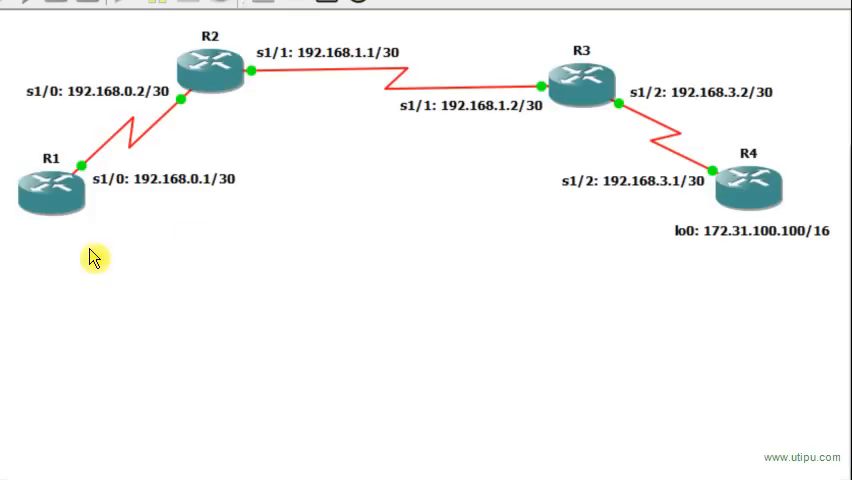
{"action": "mouse_move", "coordinate": [60, 230]}
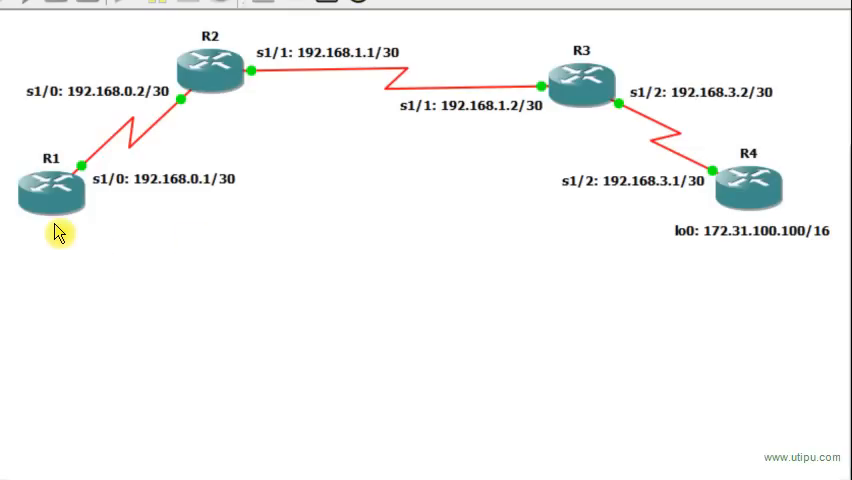
{"action": "mouse_move", "coordinate": [548, 259]}
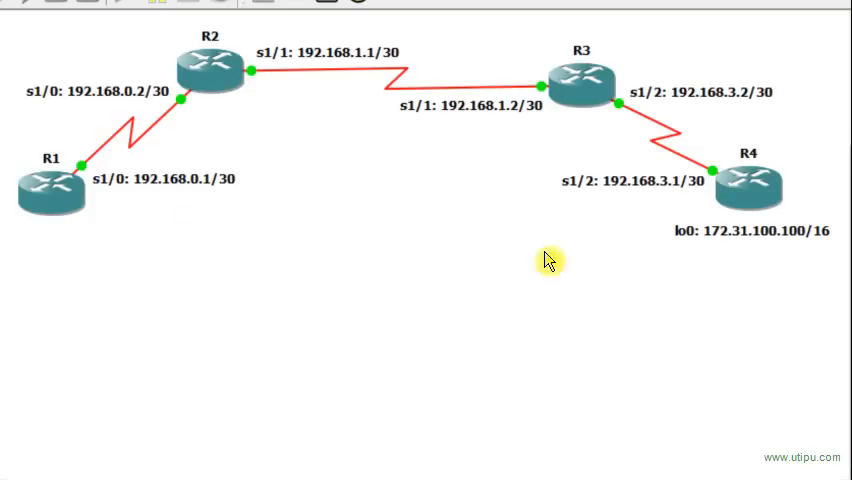
{"action": "mouse_move", "coordinate": [339, 236]}
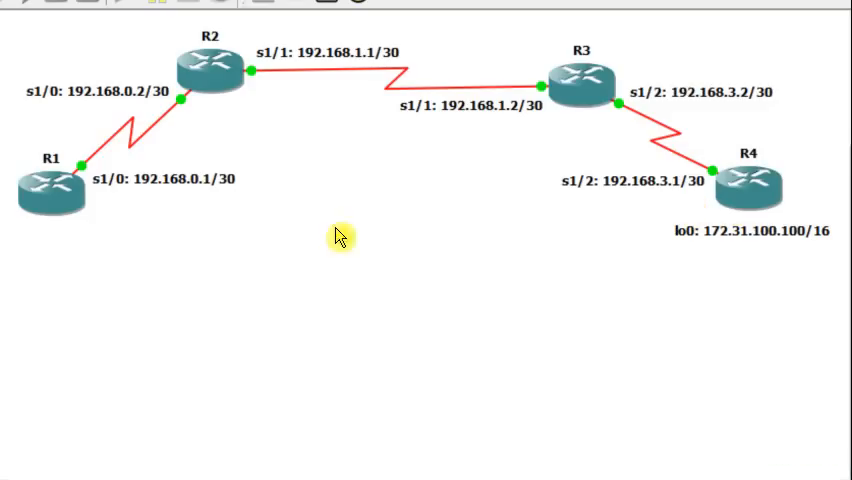
{"action": "mouse_move", "coordinate": [90, 253]}
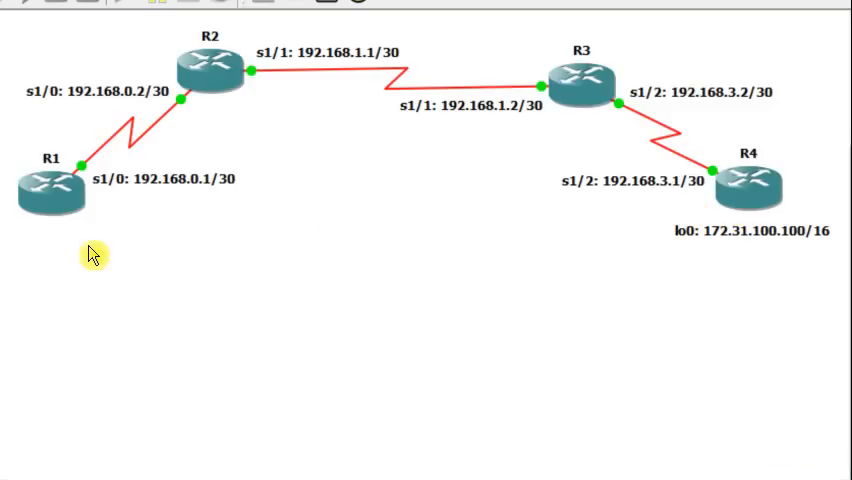
{"action": "mouse_move", "coordinate": [62, 238]}
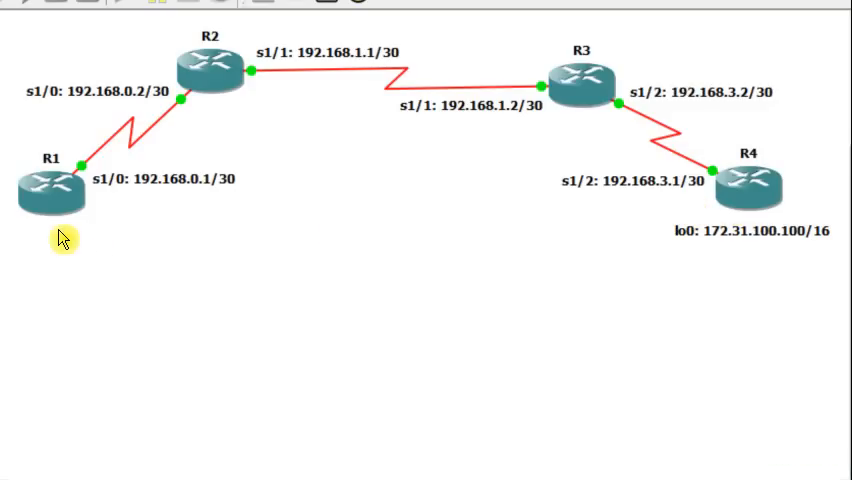
{"action": "mouse_move", "coordinate": [624, 268]}
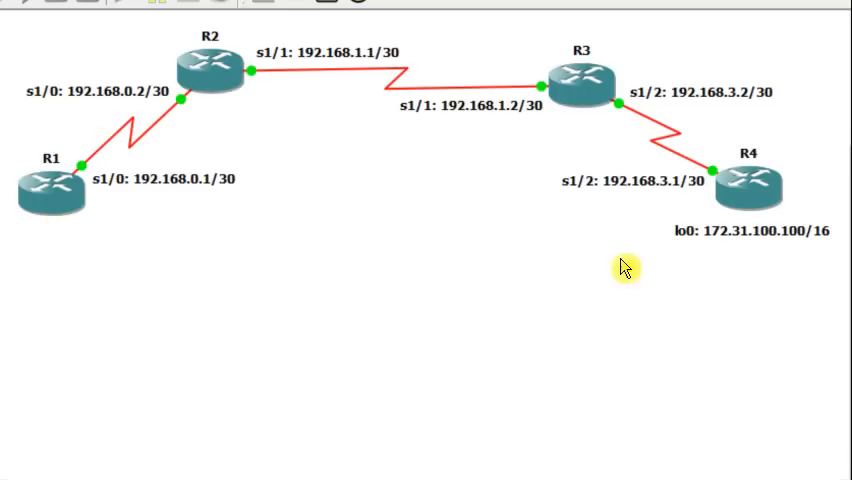
{"action": "mouse_move", "coordinate": [694, 208]}
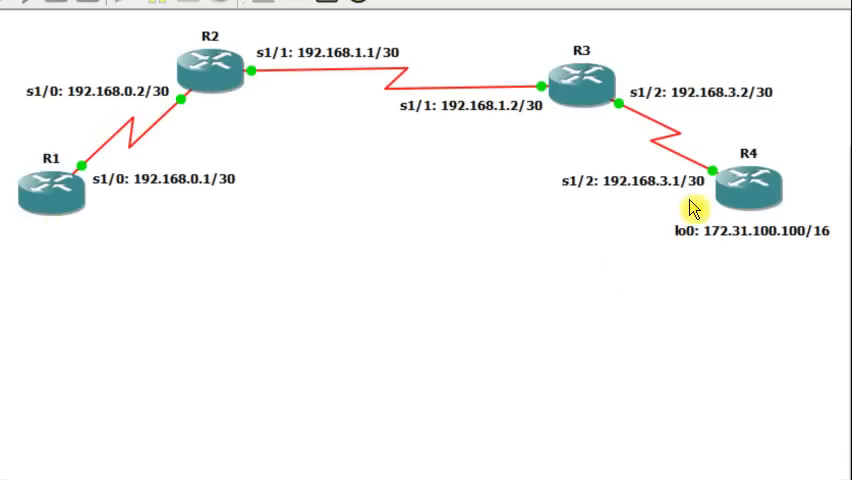
{"action": "mouse_move", "coordinate": [727, 262]}
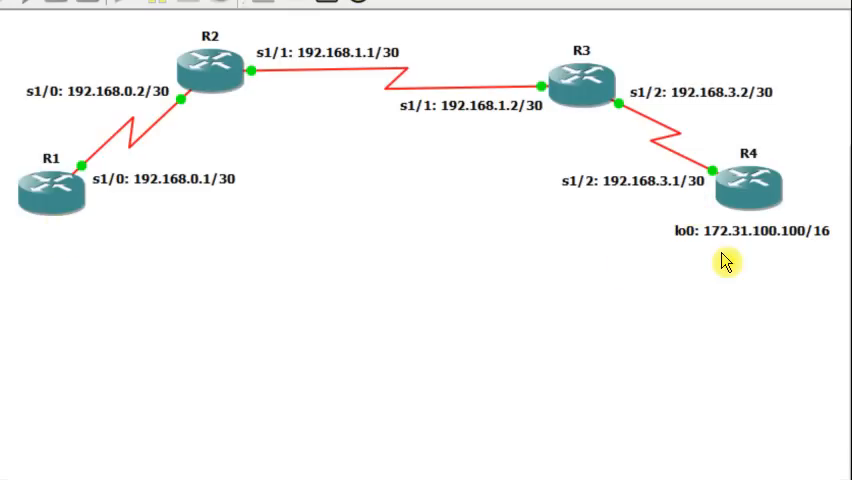
{"action": "mouse_move", "coordinate": [393, 216]}
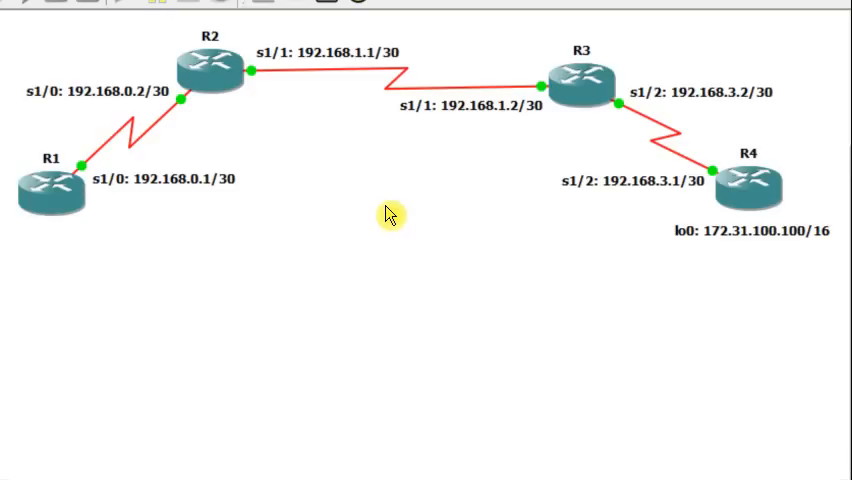
{"action": "mouse_move", "coordinate": [203, 123]}
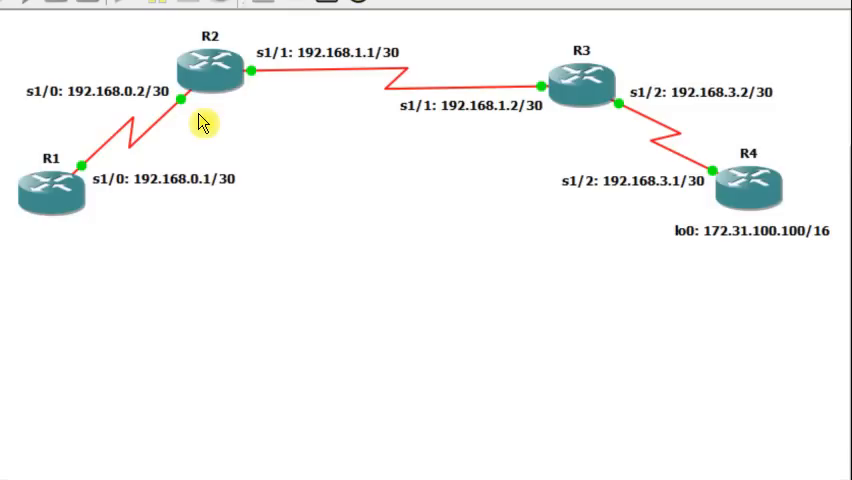
{"action": "mouse_move", "coordinate": [202, 112]}
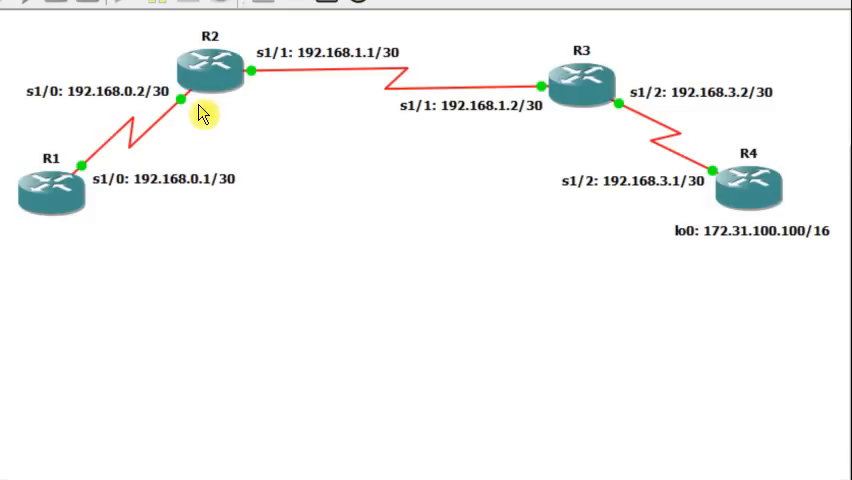
{"action": "mouse_move", "coordinate": [555, 138]}
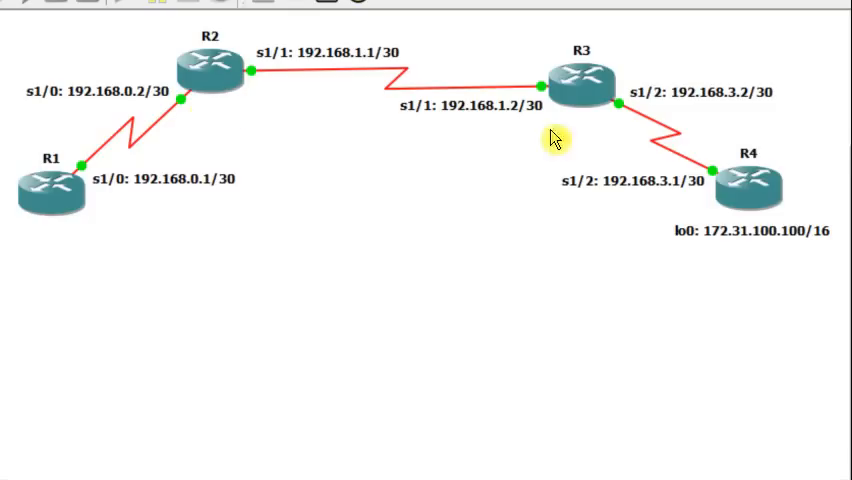
{"action": "mouse_move", "coordinate": [530, 238]}
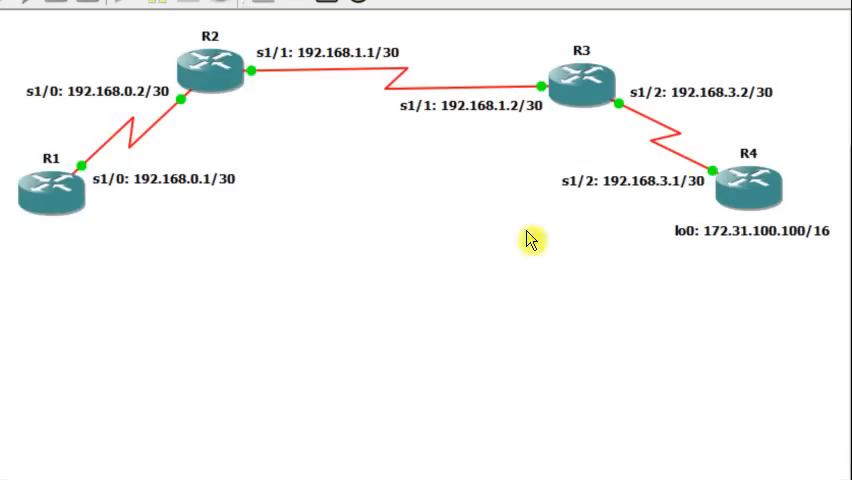
{"action": "mouse_move", "coordinate": [48, 247]}
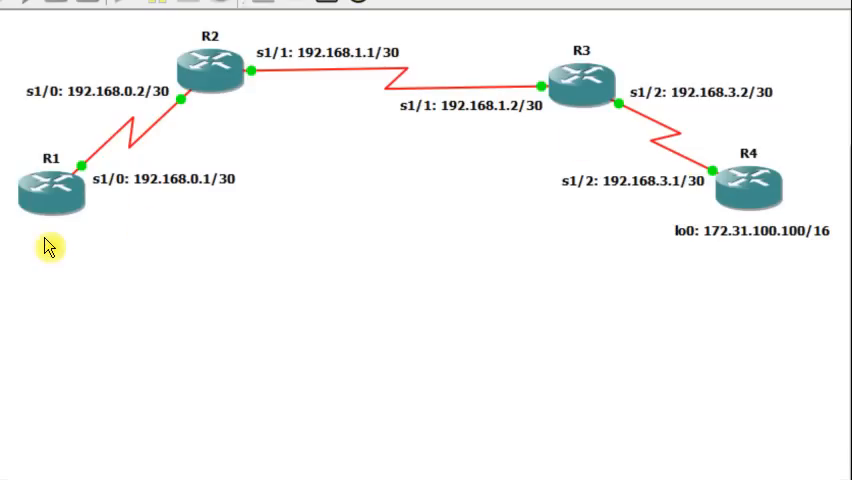
{"action": "mouse_move", "coordinate": [367, 277]}
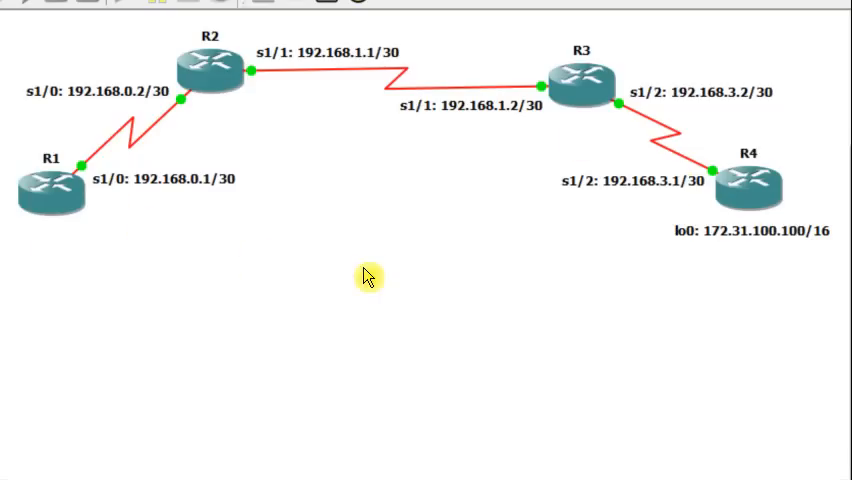
{"action": "mouse_move", "coordinate": [562, 276]}
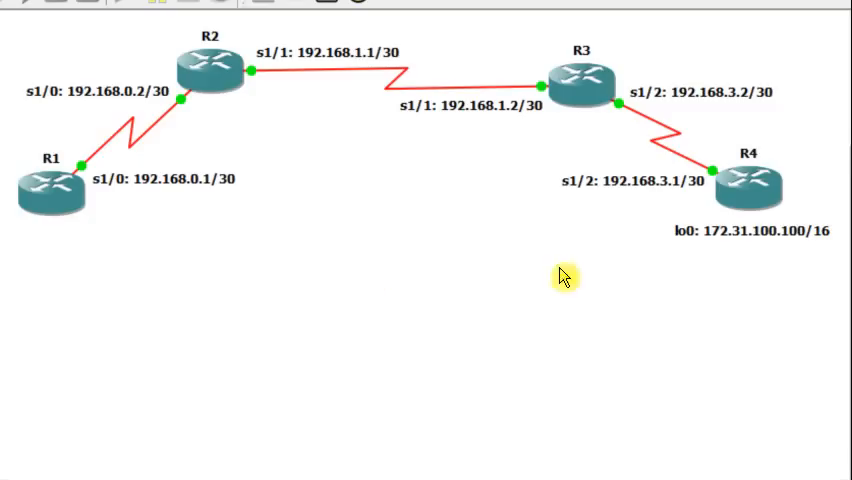
{"action": "mouse_move", "coordinate": [749, 258]}
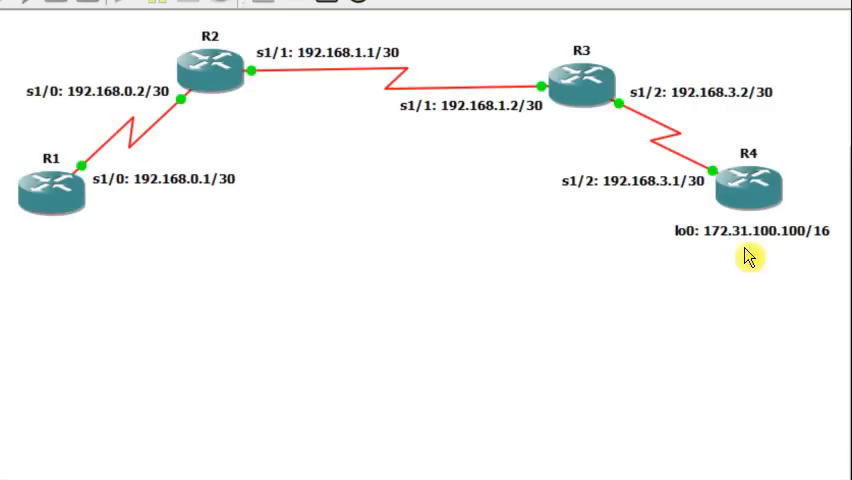
{"action": "mouse_move", "coordinate": [190, 117]}
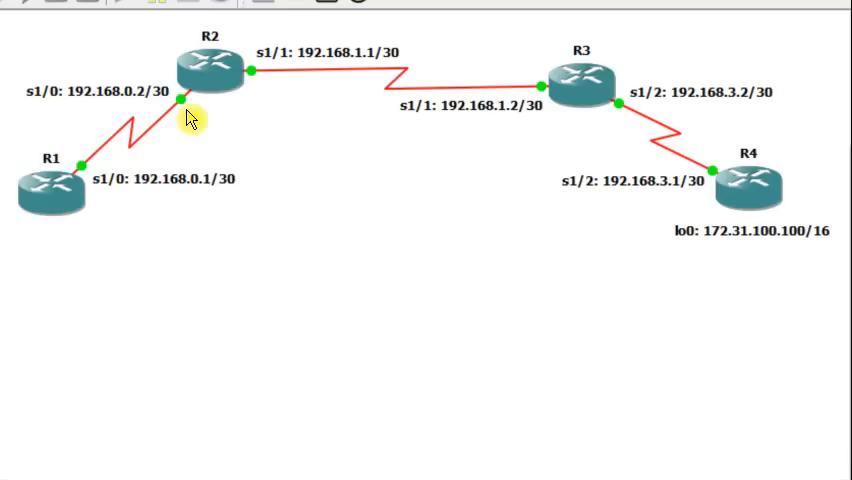
{"action": "mouse_move", "coordinate": [205, 123]}
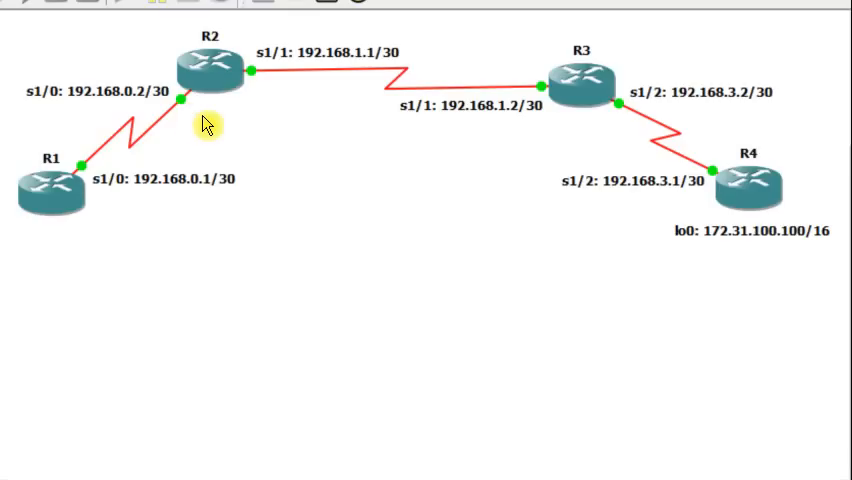
{"action": "mouse_move", "coordinate": [53, 258]}
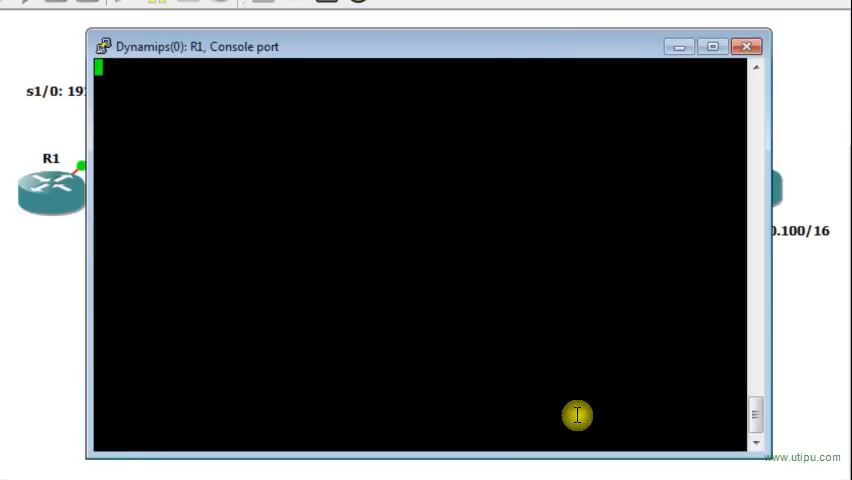
- Enter a traceroute to R4's loopback 172.31.100.100 in R1's console
{"action": "type", "text": "traceroute"}
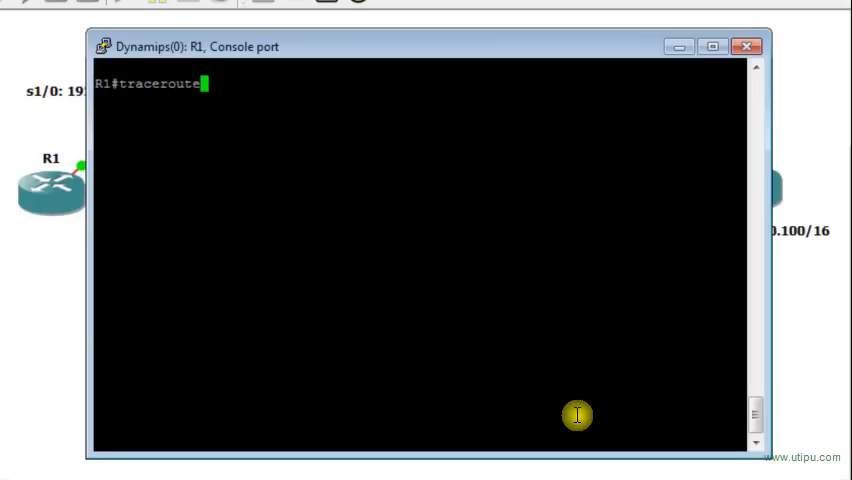
{"action": "type", "text": "172"}
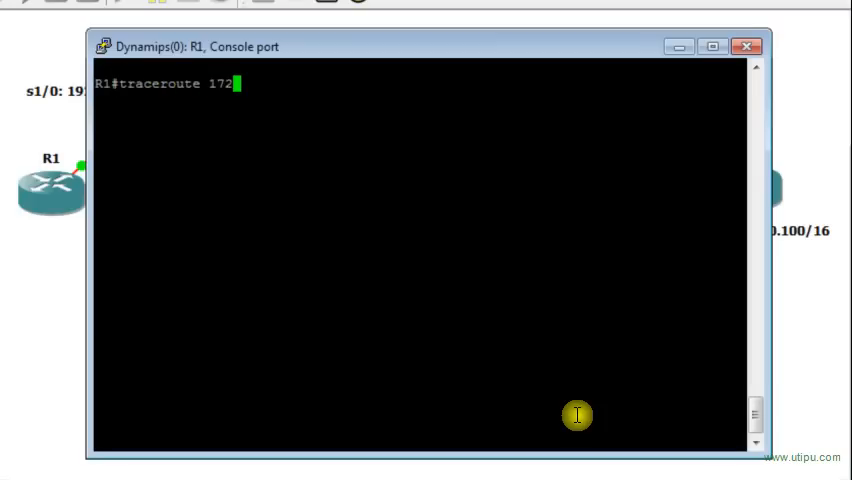
{"action": "type", "text": ".31.100.100"}
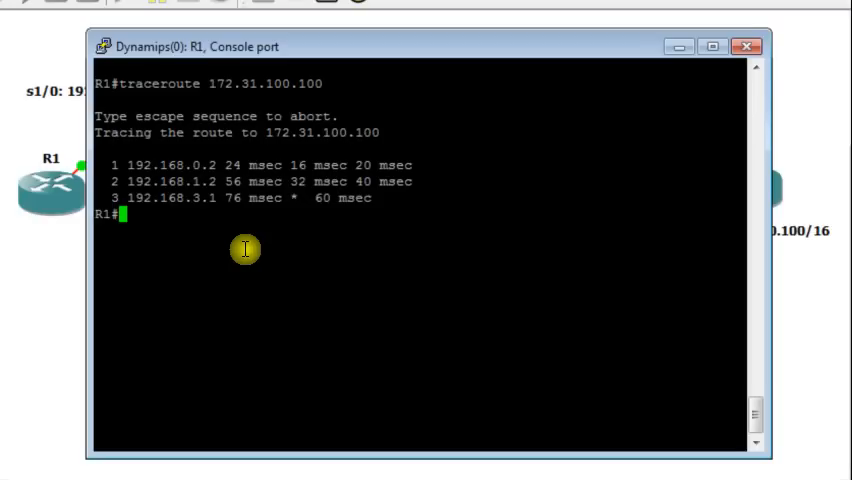
{"action": "mouse_move", "coordinate": [162, 207]}
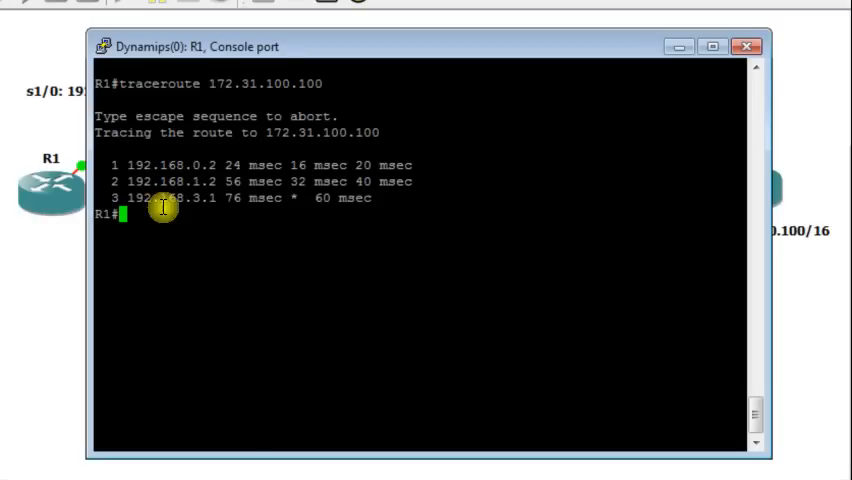
{"action": "mouse_move", "coordinate": [168, 172]}
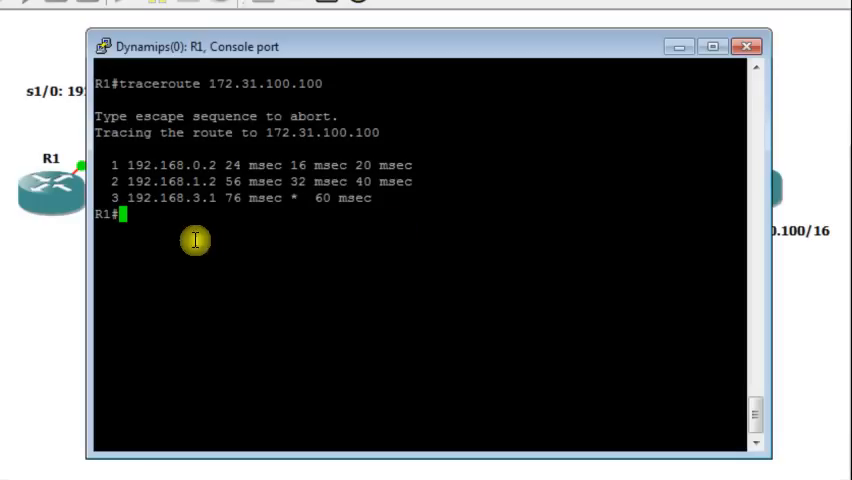
- Bring the GNS3 topology back in front of R1's console after the traceroute
{"action": "left_click", "coordinate": [740, 46]}
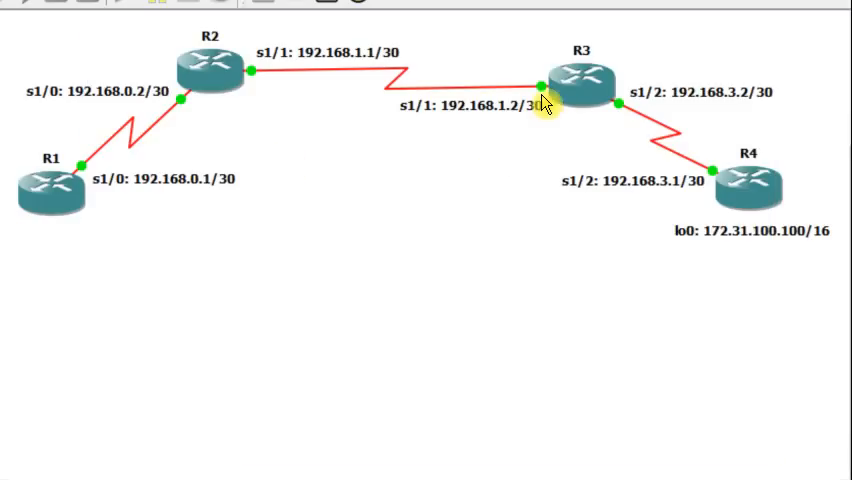
{"action": "mouse_move", "coordinate": [688, 212]}
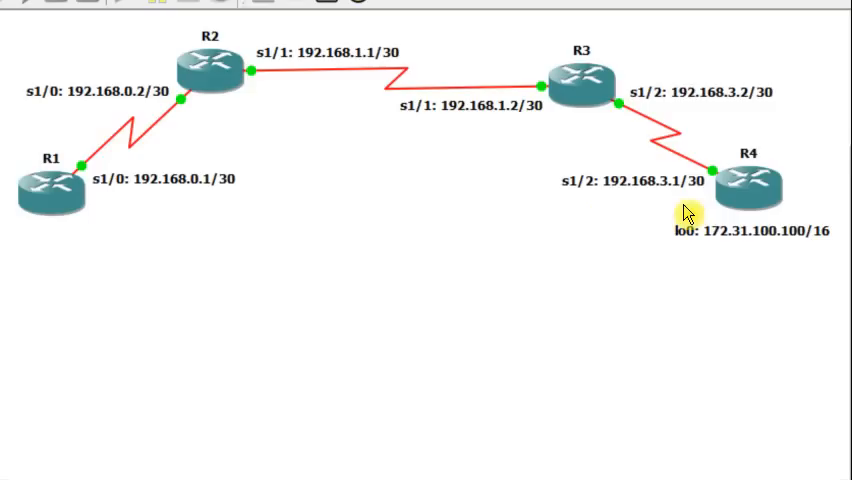
{"action": "mouse_move", "coordinate": [645, 280]}
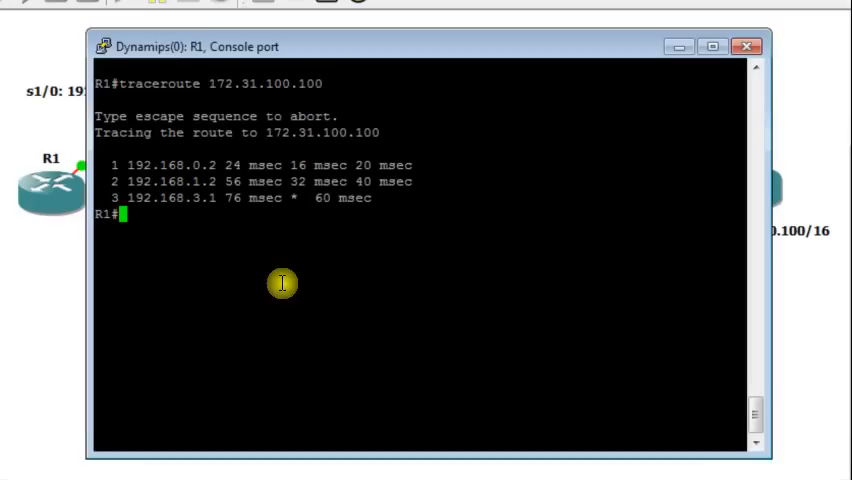
{"action": "mouse_move", "coordinate": [160, 221]}
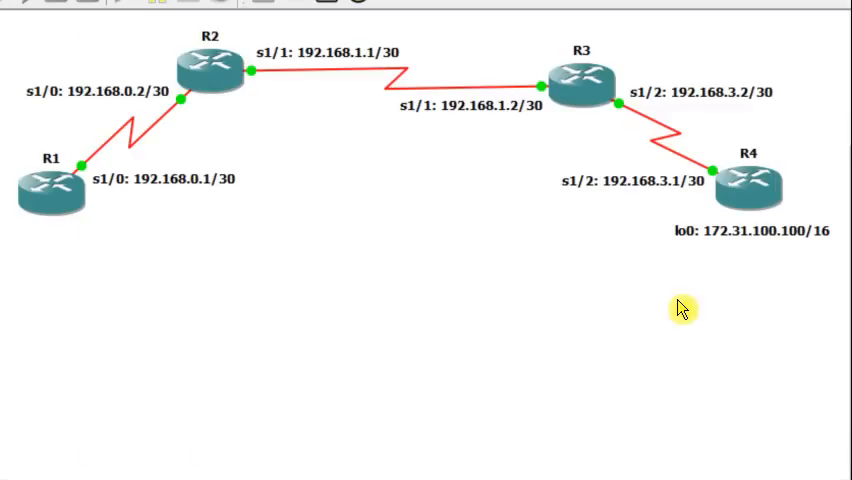
{"action": "mouse_move", "coordinate": [710, 276]}
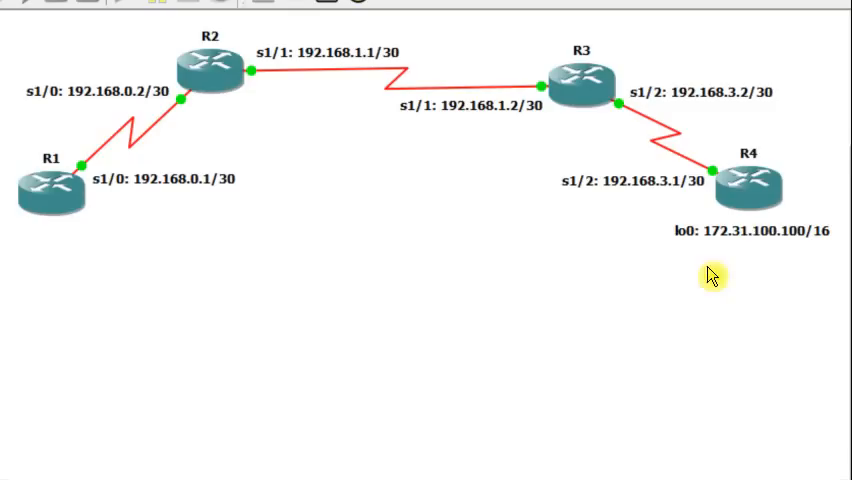
{"action": "mouse_move", "coordinate": [745, 260]}
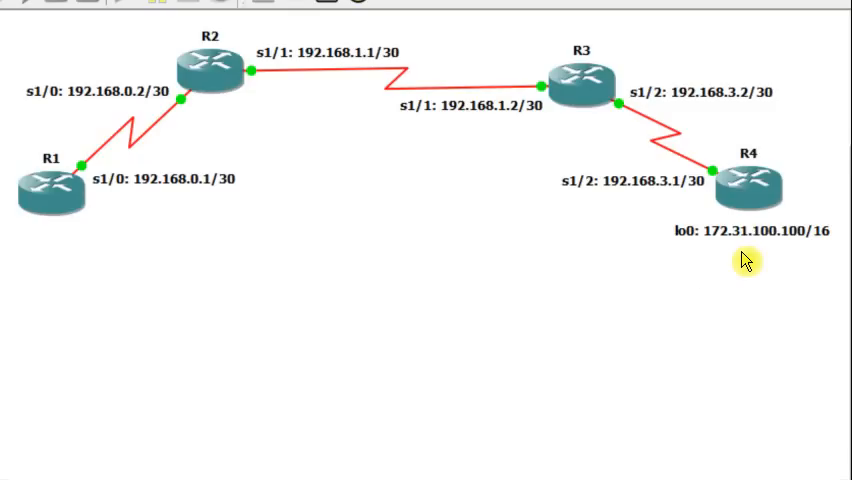
{"action": "mouse_move", "coordinate": [797, 258]}
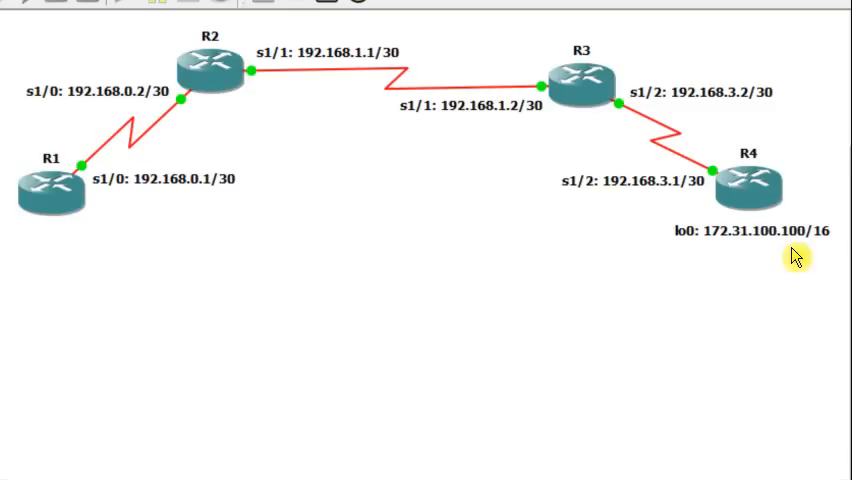
{"action": "mouse_move", "coordinate": [678, 281]}
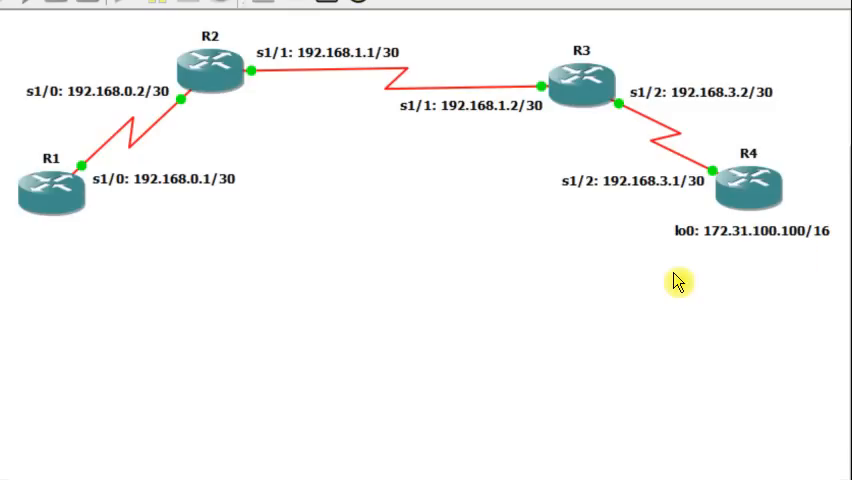
{"action": "mouse_move", "coordinate": [722, 276]}
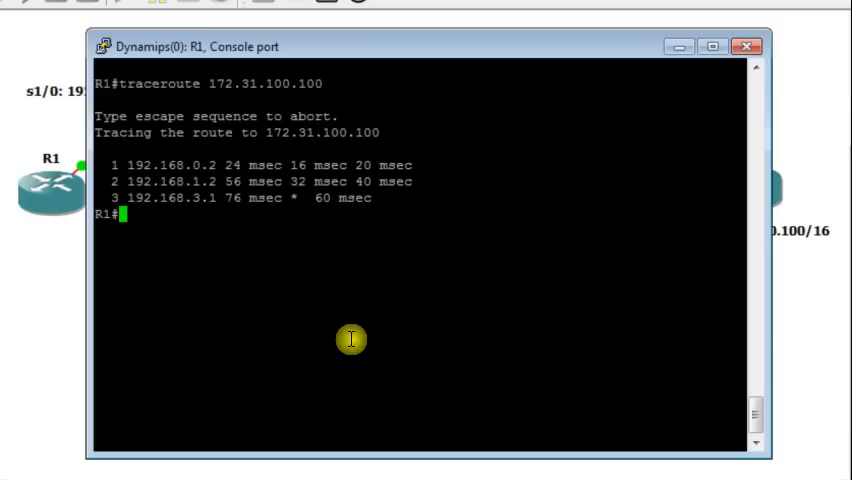
{"action": "mouse_move", "coordinate": [277, 290]}
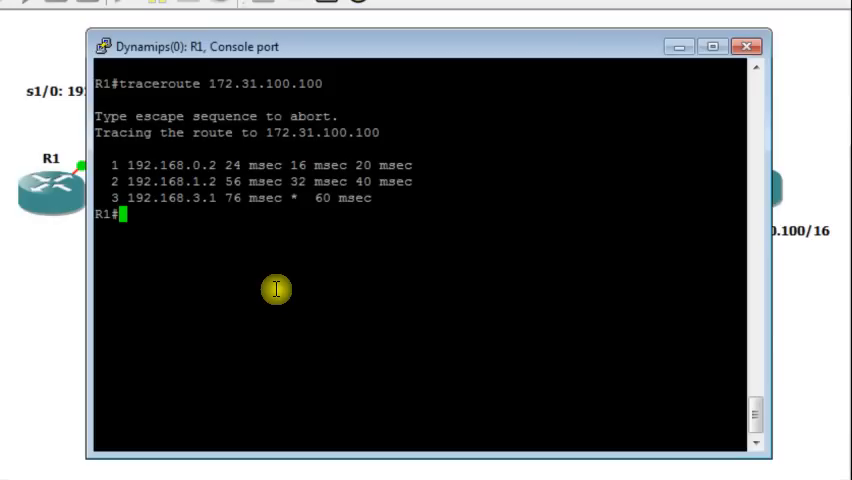
{"action": "mouse_move", "coordinate": [263, 175]}
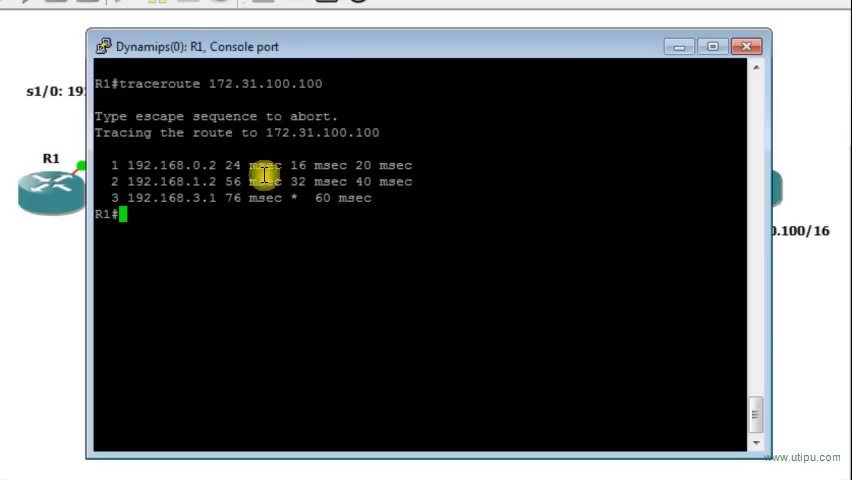
{"action": "mouse_move", "coordinate": [247, 285]}
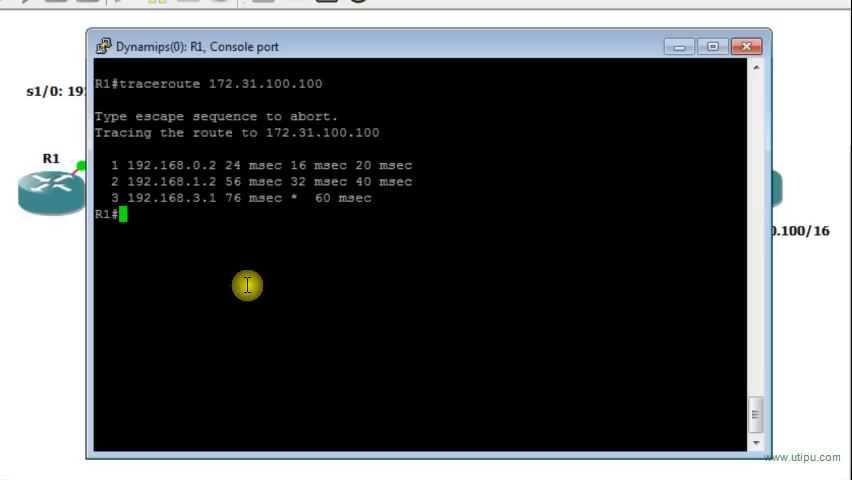
{"action": "mouse_move", "coordinate": [247, 240]}
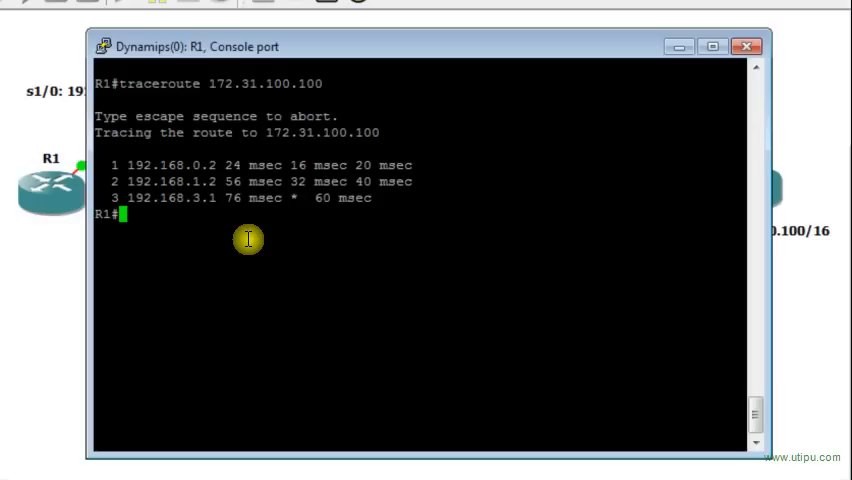
{"action": "mouse_move", "coordinate": [180, 232]}
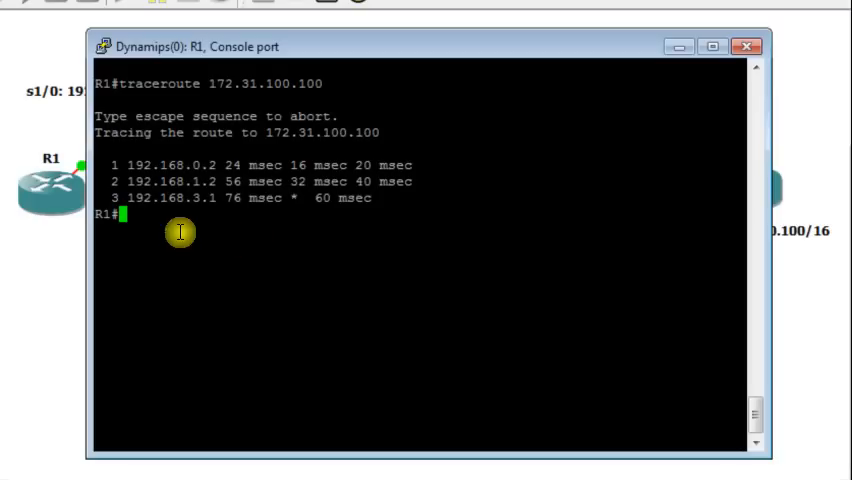
{"action": "mouse_move", "coordinate": [209, 172]}
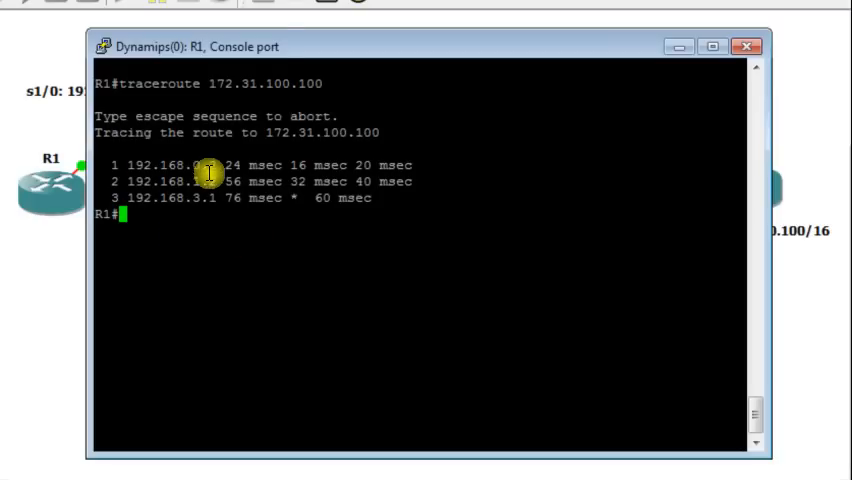
{"action": "left_click_drag", "start_coordinate": [210, 47], "coordinate": [270, 101]}
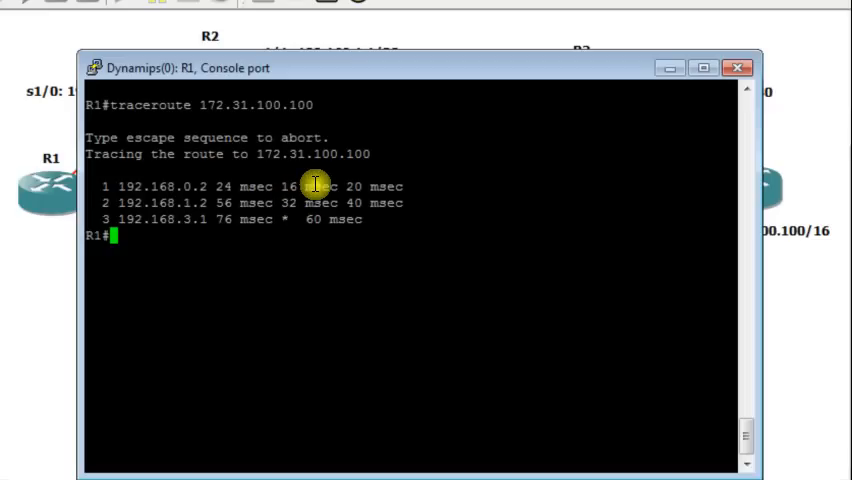
{"action": "mouse_move", "coordinate": [345, 186]}
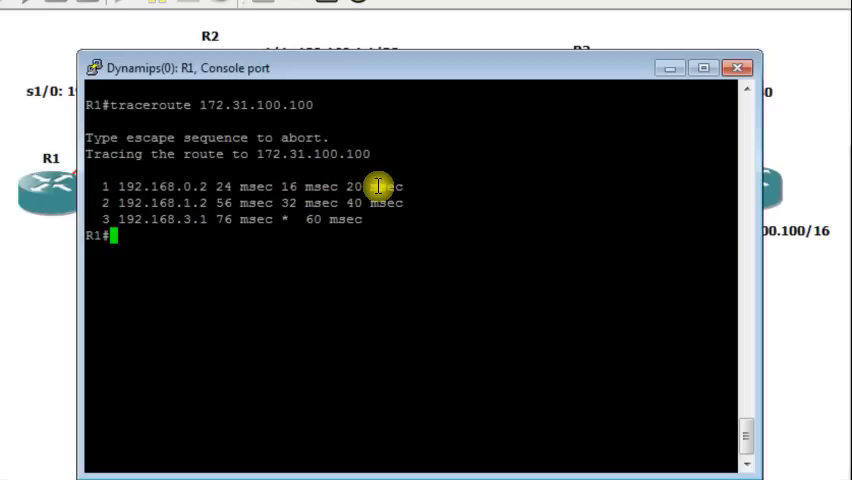
{"action": "mouse_move", "coordinate": [388, 78]}
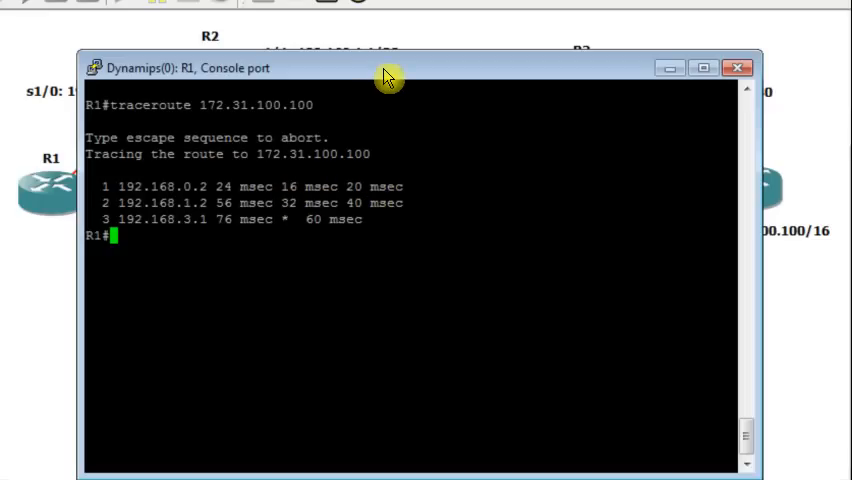
{"action": "left_click", "coordinate": [737, 68]}
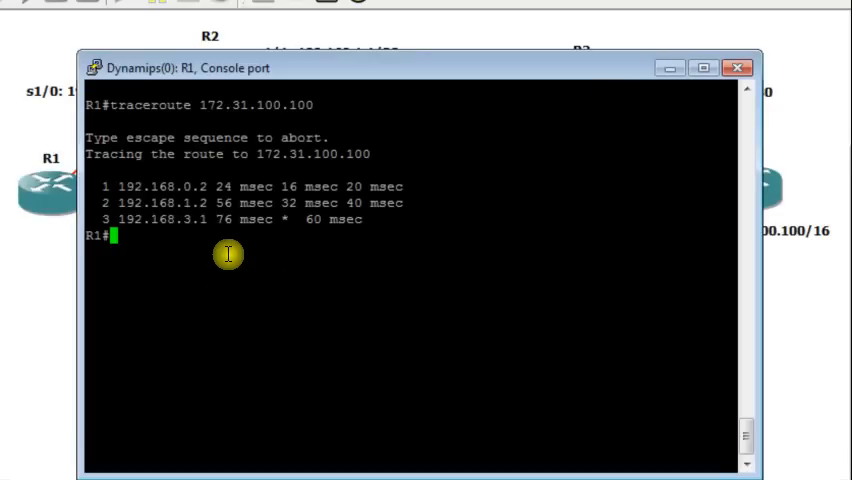
{"action": "mouse_move", "coordinate": [232, 240]}
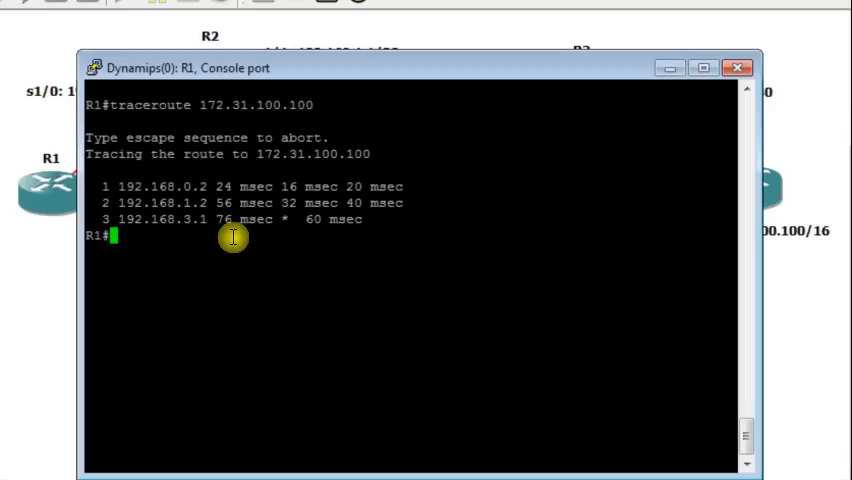
{"action": "mouse_move", "coordinate": [227, 205]}
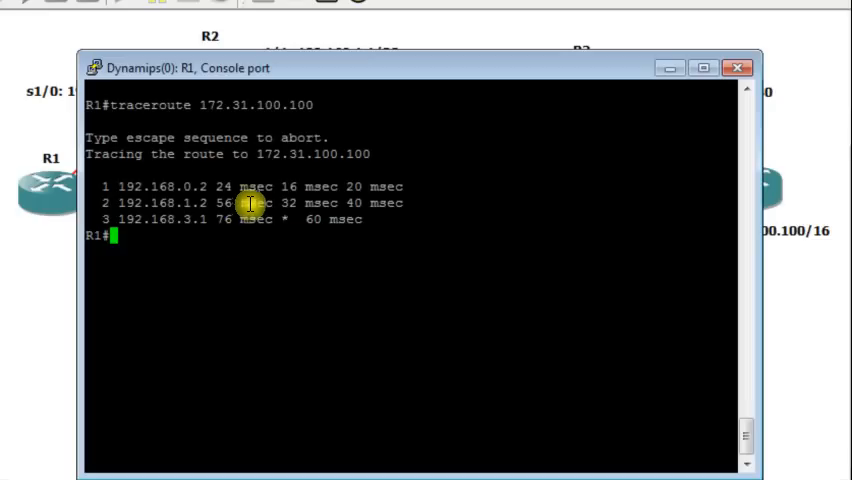
{"action": "mouse_move", "coordinate": [385, 218]}
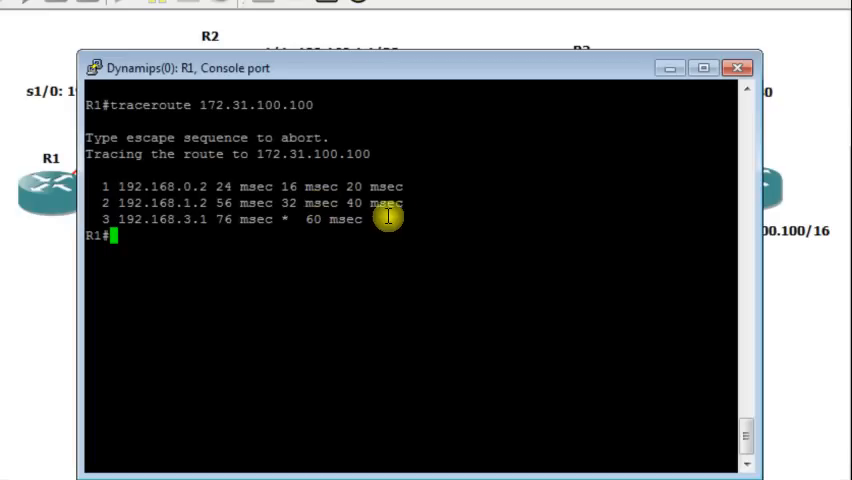
{"action": "mouse_move", "coordinate": [393, 210]}
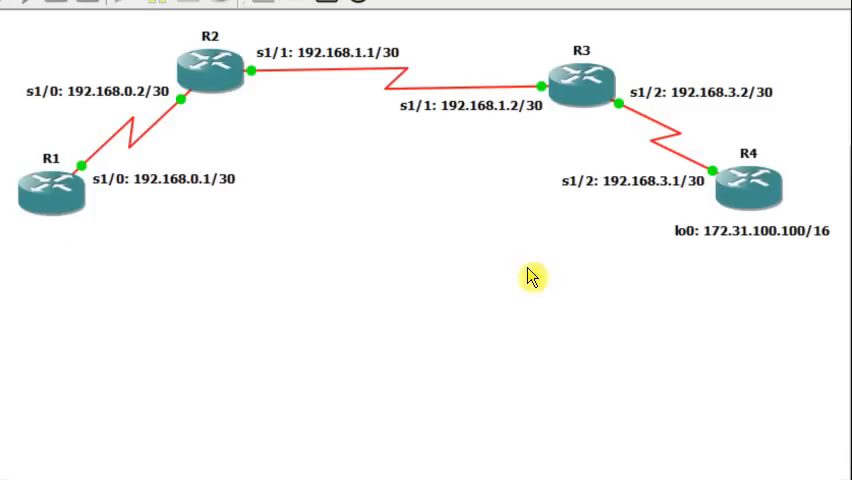
{"action": "mouse_move", "coordinate": [747, 258]}
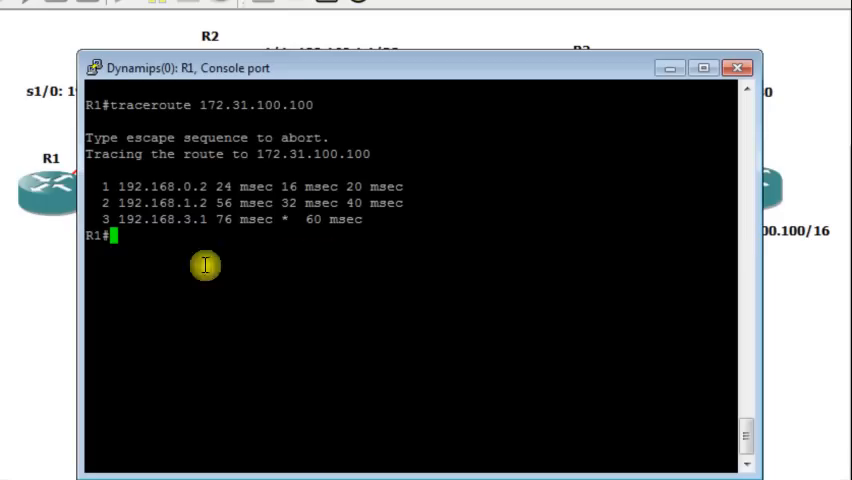
{"action": "mouse_move", "coordinate": [228, 235]}
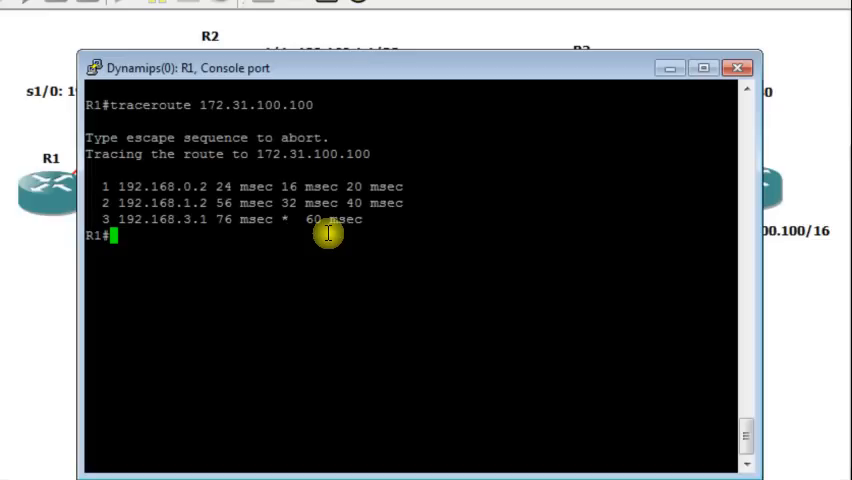
{"action": "mouse_move", "coordinate": [327, 253]}
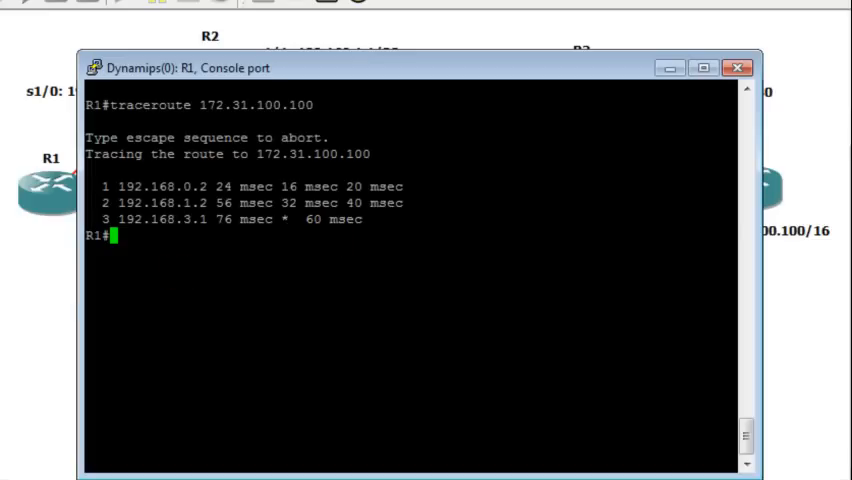
{"action": "left_click", "coordinate": [735, 68]}
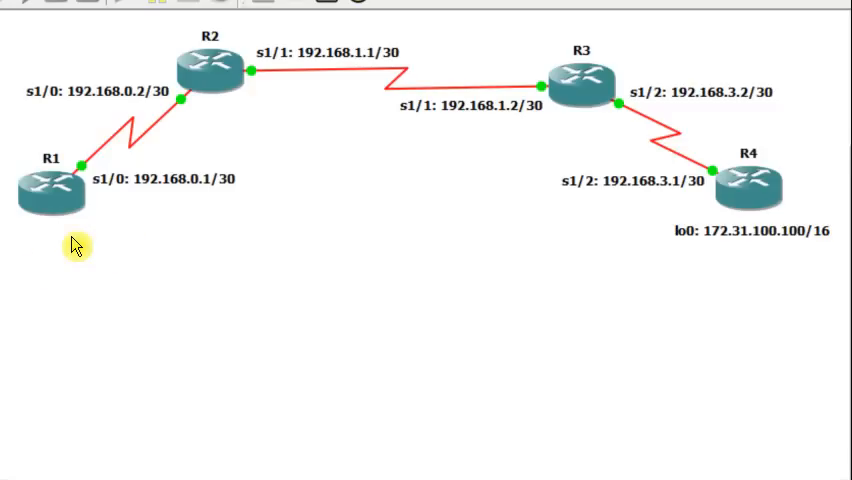
{"action": "mouse_move", "coordinate": [152, 232]}
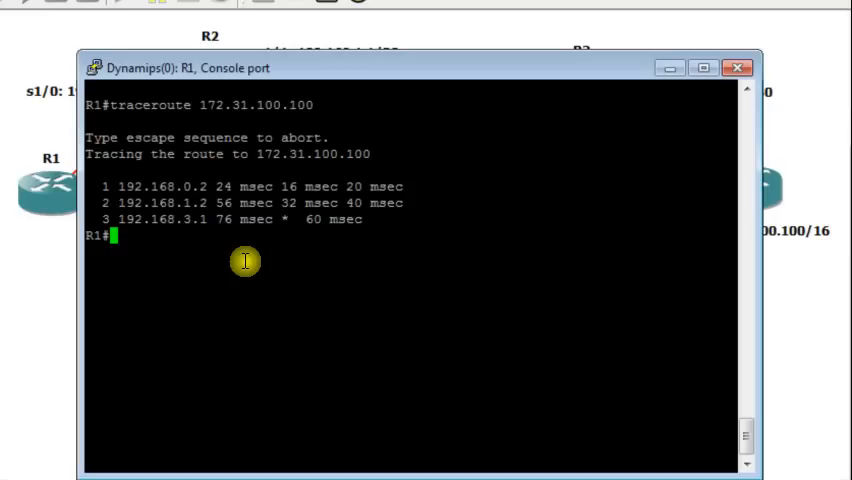
{"action": "mouse_move", "coordinate": [232, 235]}
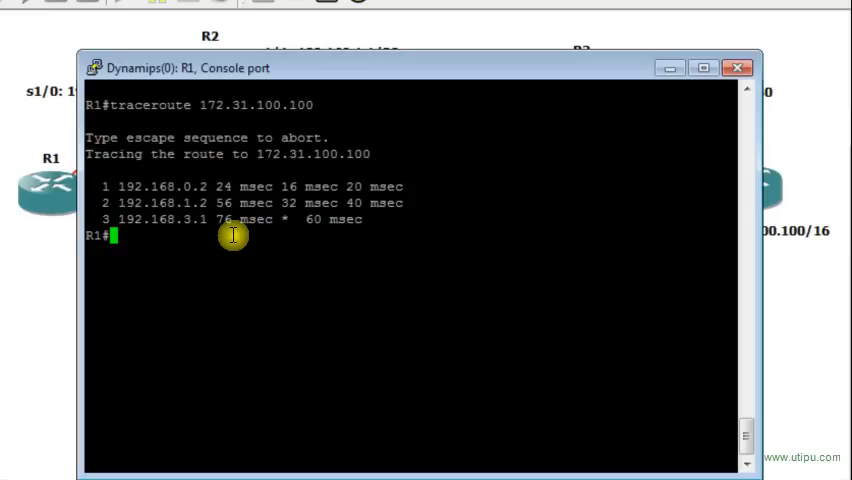
{"action": "mouse_move", "coordinate": [353, 82]}
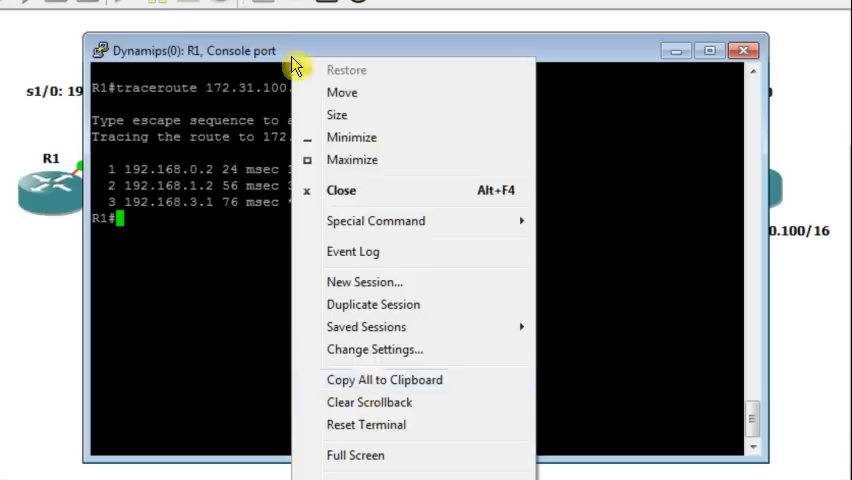
- Clear R1's console scrollback and start an extended traceroute targeting 172.31.100.100
{"action": "left_click", "coordinate": [369, 402]}
{"action": "type", "text": "tracerou"}
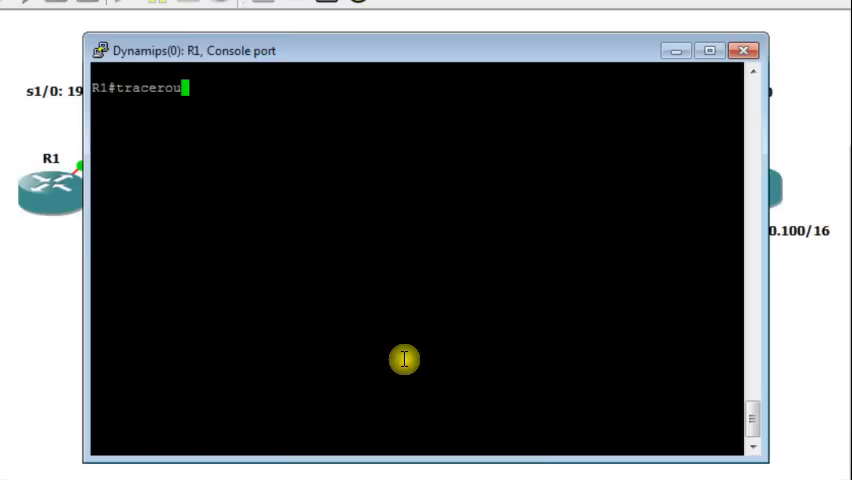
{"action": "type", "text": "te"}
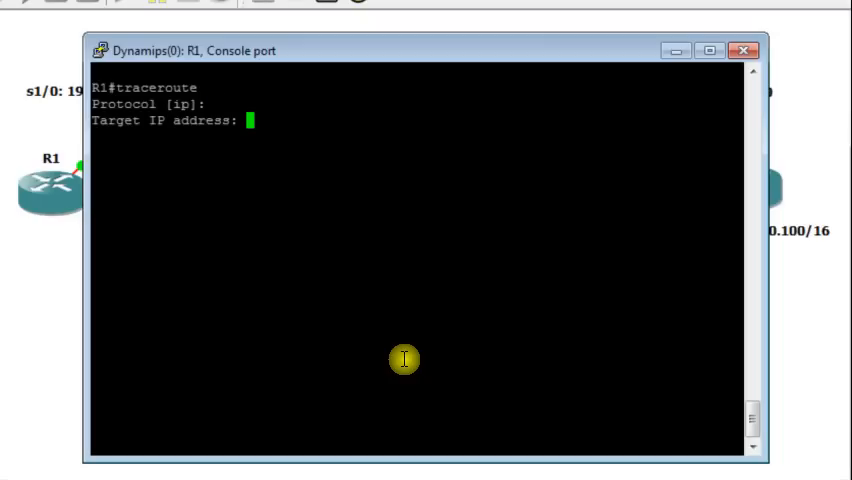
{"action": "type", "text": "172."}
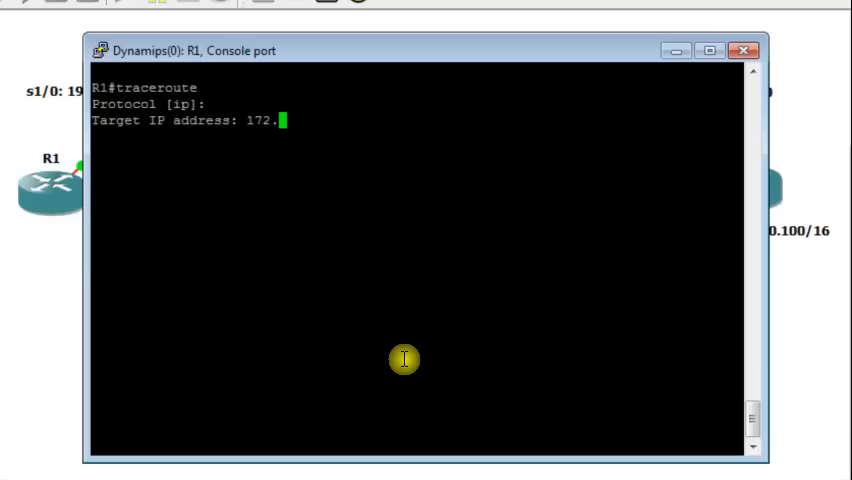
{"action": "type", "text": "2"}
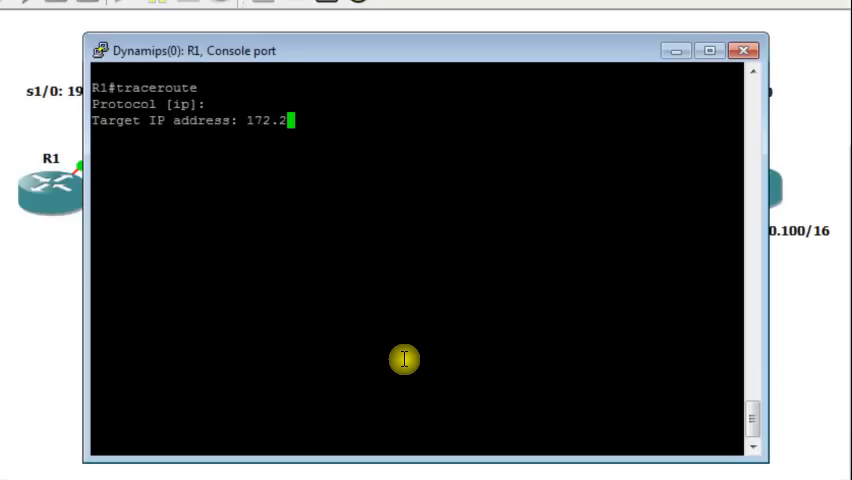
{"action": "type", "text": "31.100.100"}
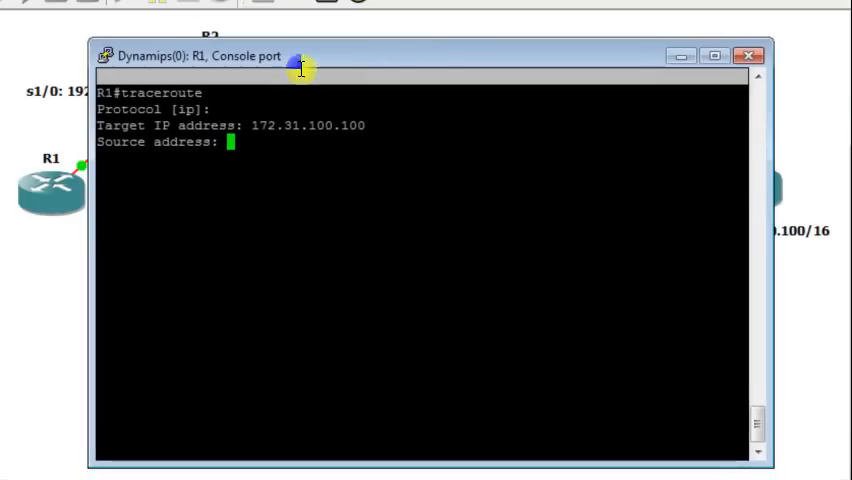
- Enter source 192.168.0.1, a 2-second timeout and 6 probes for the traceroute
{"action": "left_click_drag", "start_coordinate": [300, 56], "coordinate": [350, 258]}
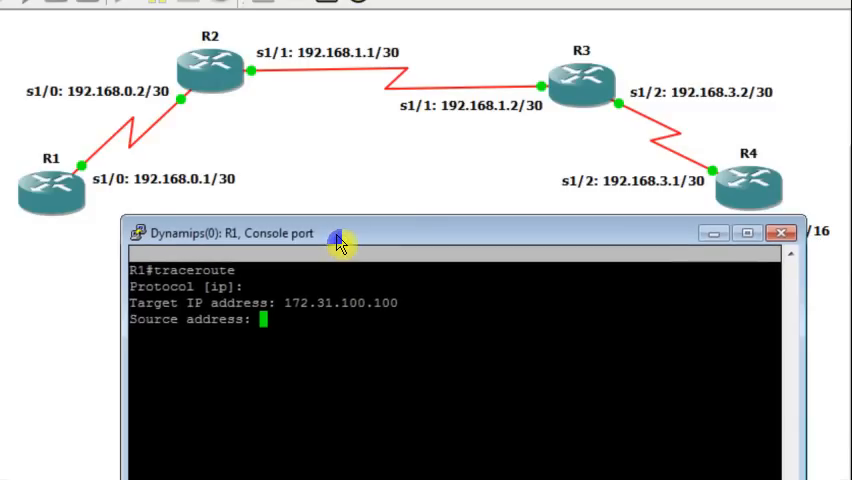
{"action": "left_click_drag", "start_coordinate": [340, 233], "coordinate": [293, 55]}
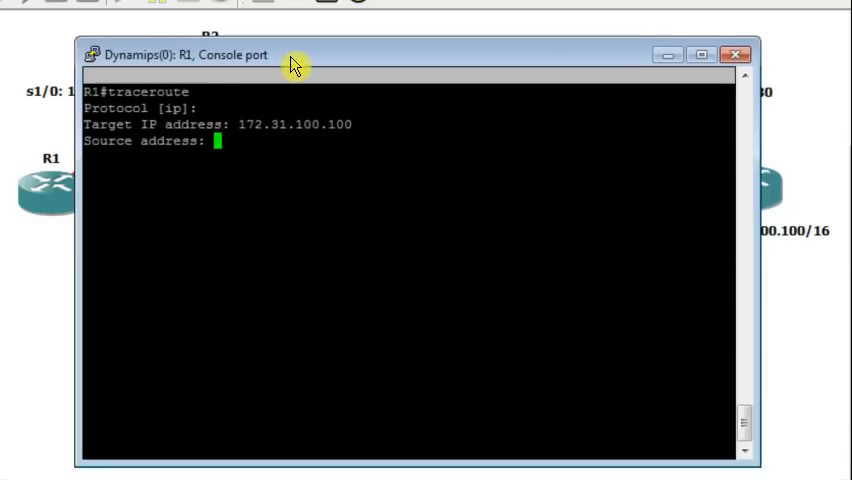
{"action": "type", "text": "192.168.0.1"}
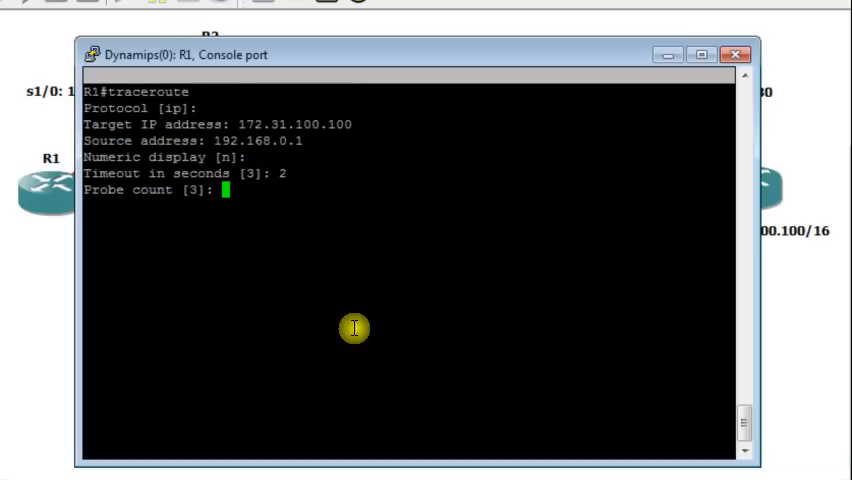
{"action": "type", "text": "6"}
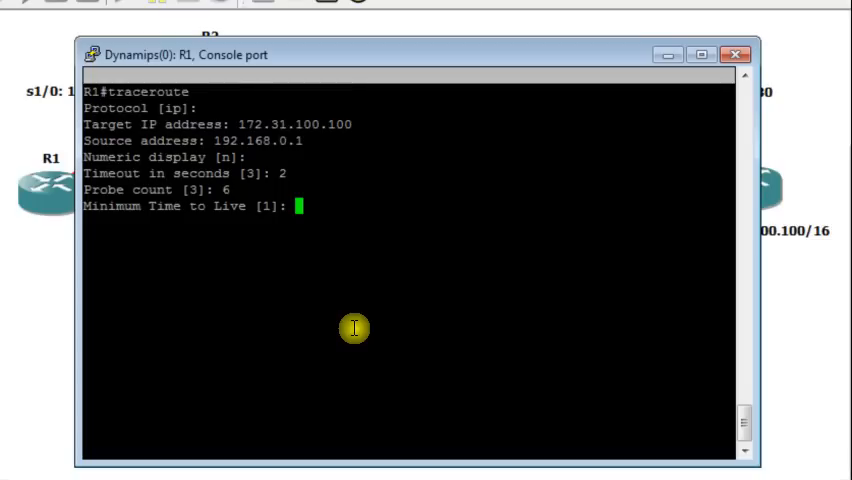
{"action": "mouse_move", "coordinate": [340, 235]}
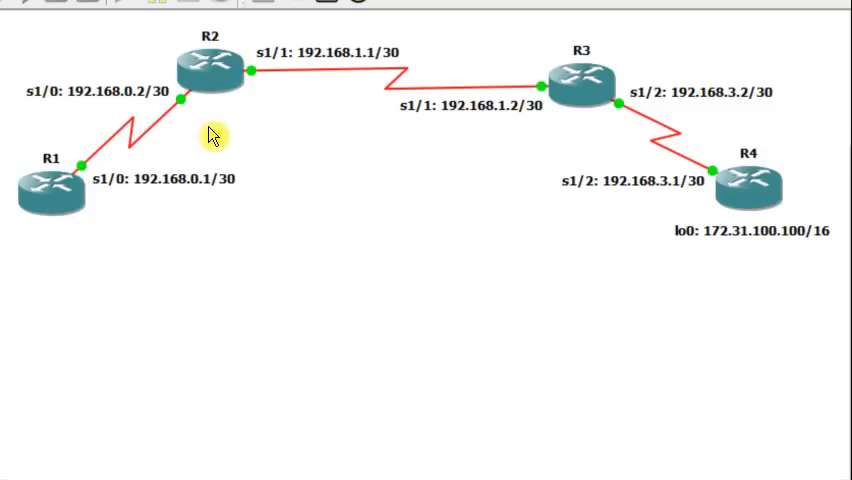
{"action": "mouse_move", "coordinate": [561, 227]}
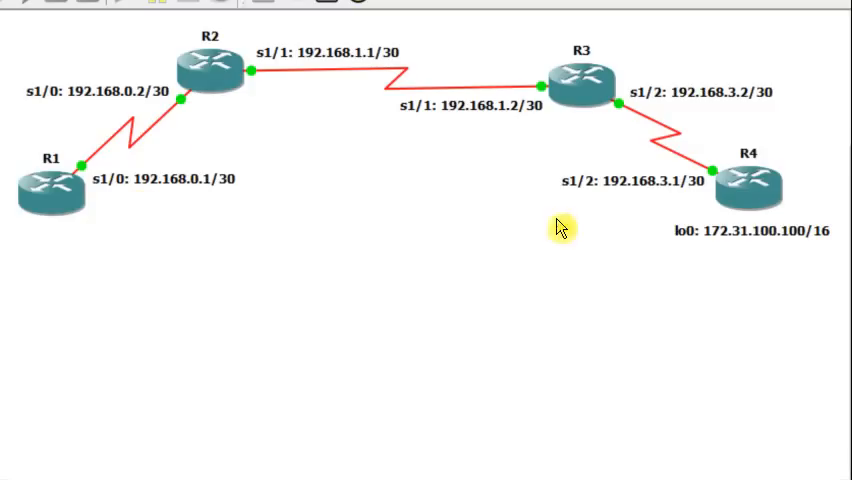
{"action": "mouse_move", "coordinate": [353, 320]}
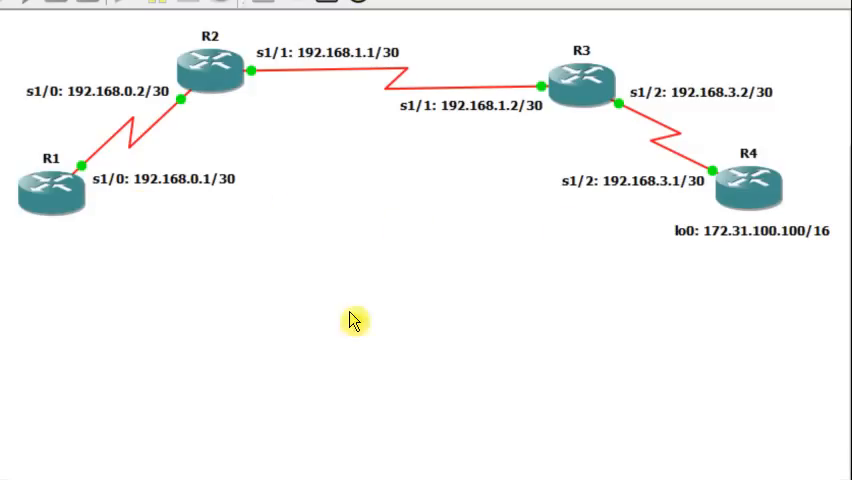
{"action": "mouse_move", "coordinate": [221, 120]}
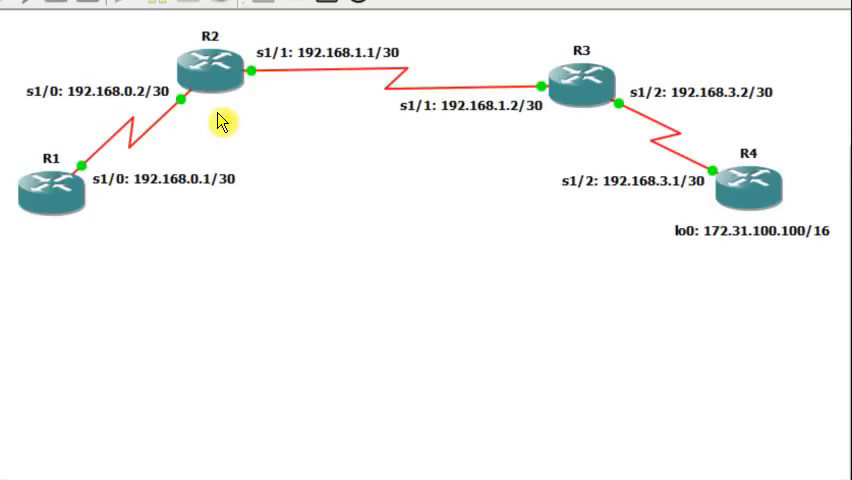
{"action": "mouse_move", "coordinate": [562, 134]}
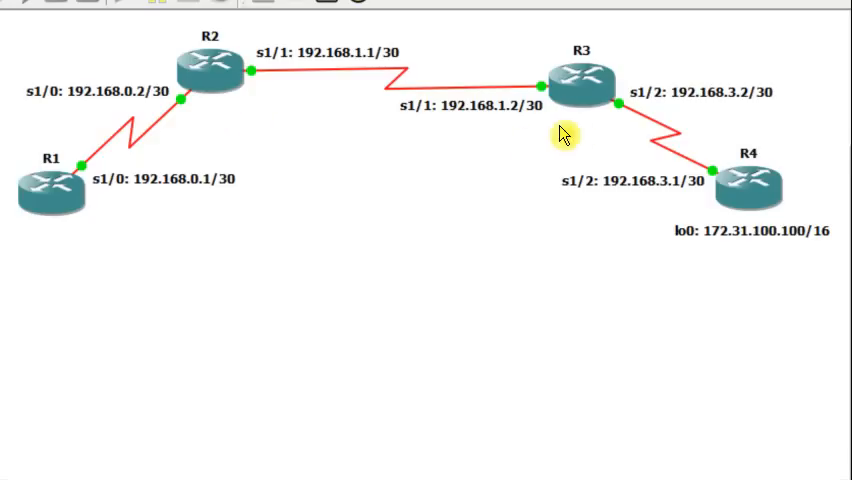
{"action": "mouse_move", "coordinate": [659, 237]}
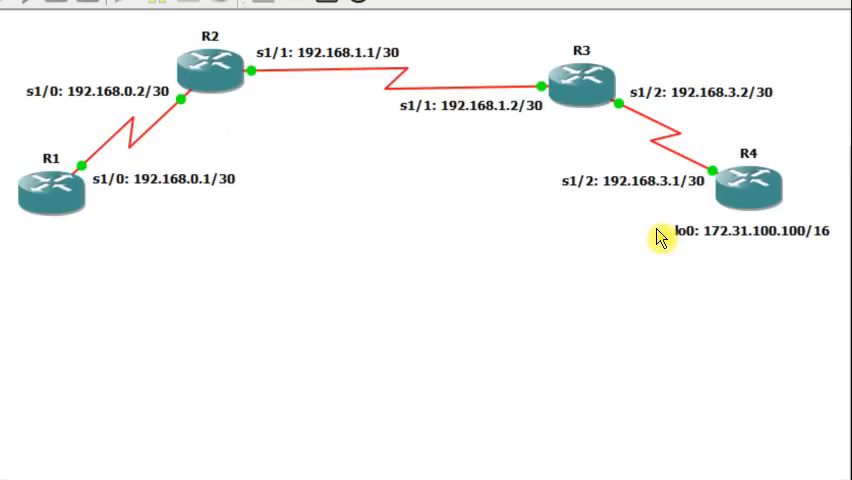
{"action": "mouse_move", "coordinate": [660, 237]}
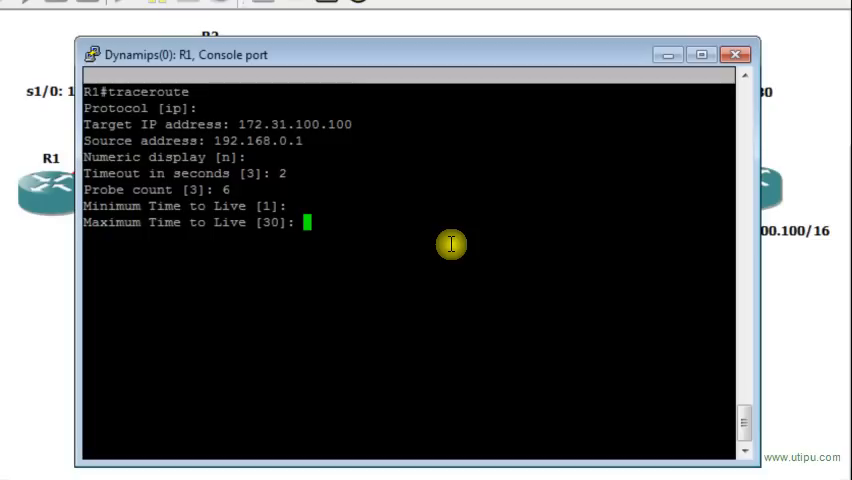
- Keep default TTL values, set port 40123, and skip IP options to start the trace
{"action": "key", "text": "Return"}
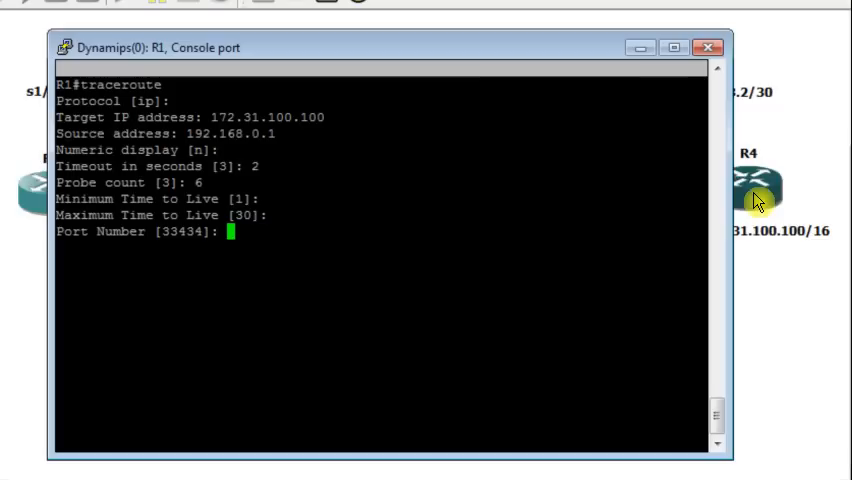
{"action": "mouse_move", "coordinate": [490, 248]}
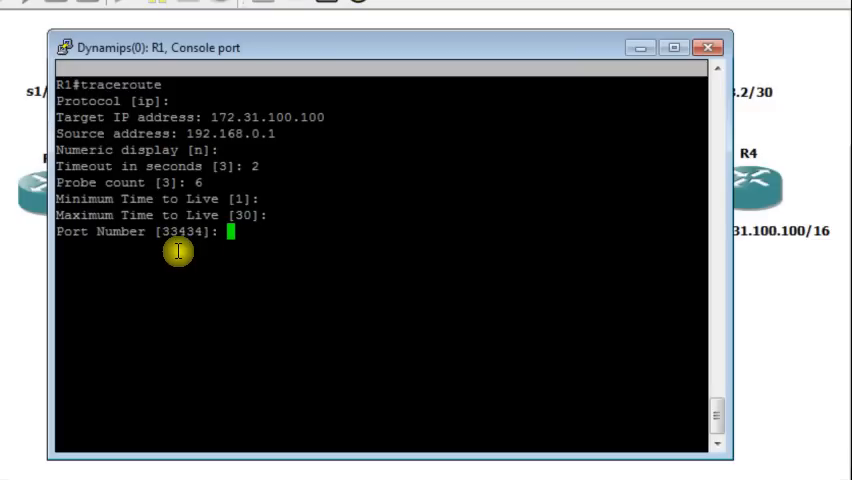
{"action": "mouse_move", "coordinate": [253, 267]}
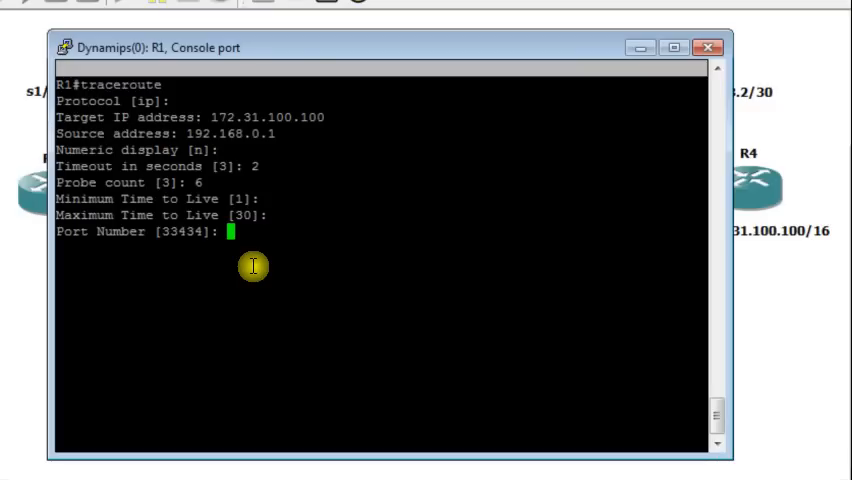
{"action": "type", "text": "40"}
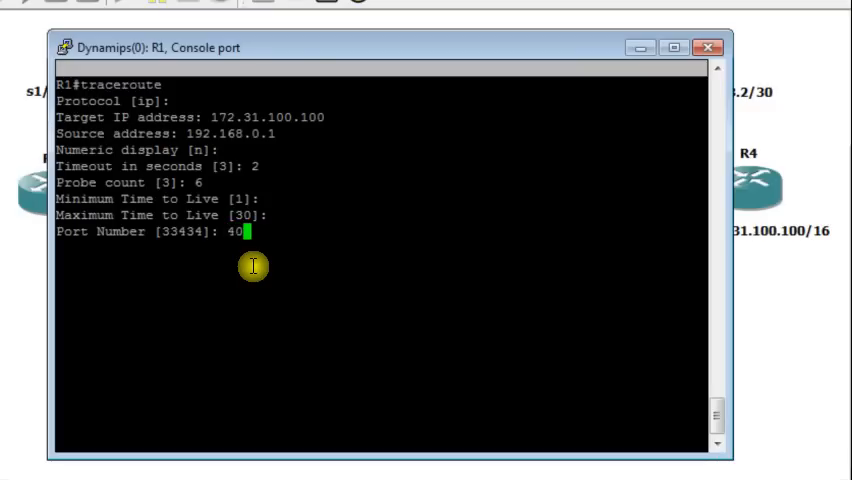
{"action": "type", "text": "1"}
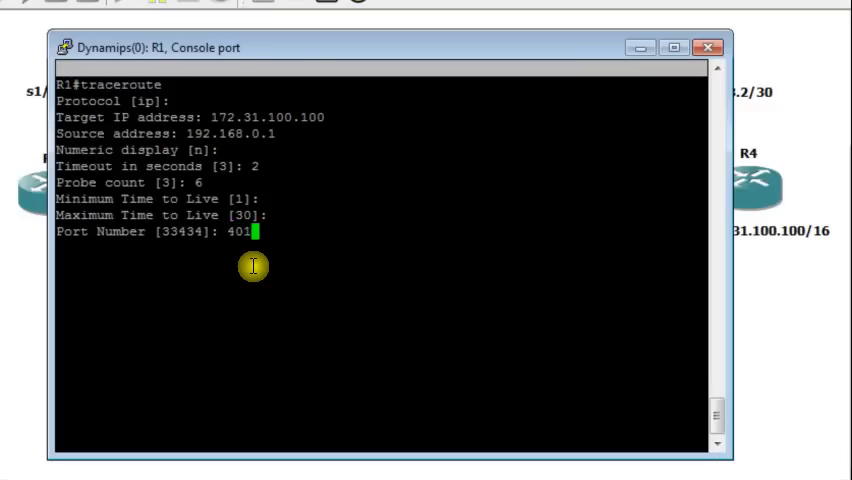
{"action": "type", "text": "23"}
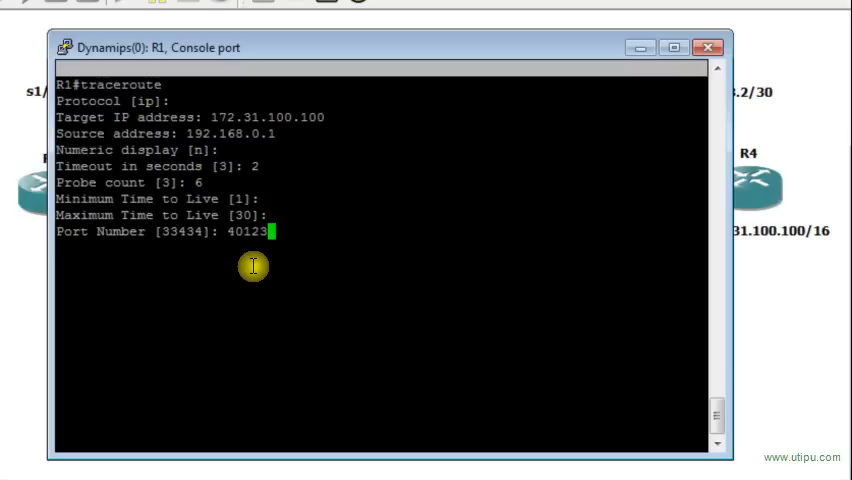
{"action": "mouse_move", "coordinate": [232, 252]}
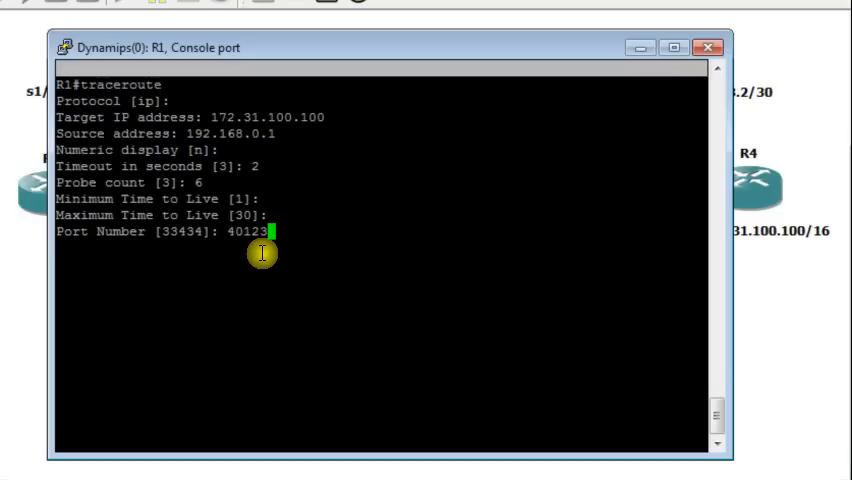
{"action": "mouse_move", "coordinate": [631, 207]}
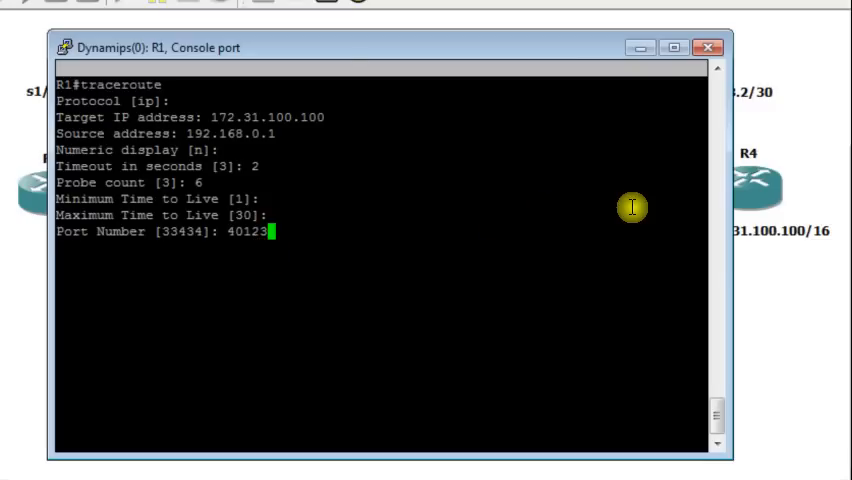
{"action": "mouse_move", "coordinate": [232, 273]}
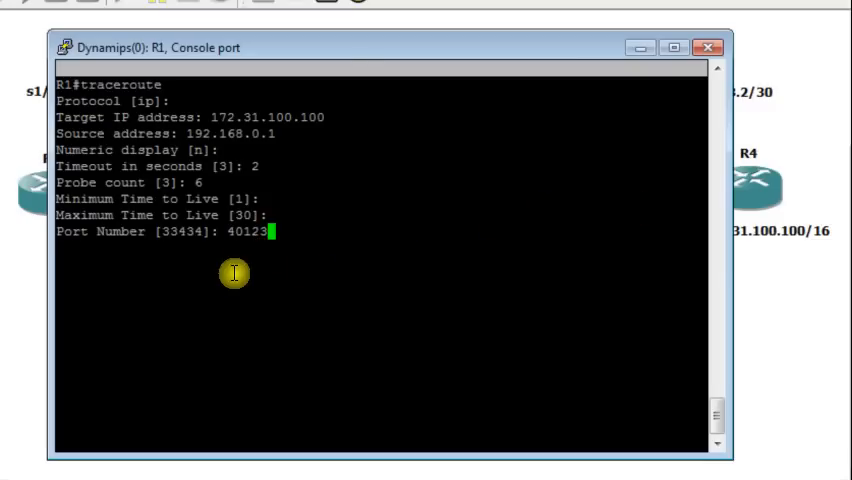
{"action": "mouse_move", "coordinate": [643, 202]}
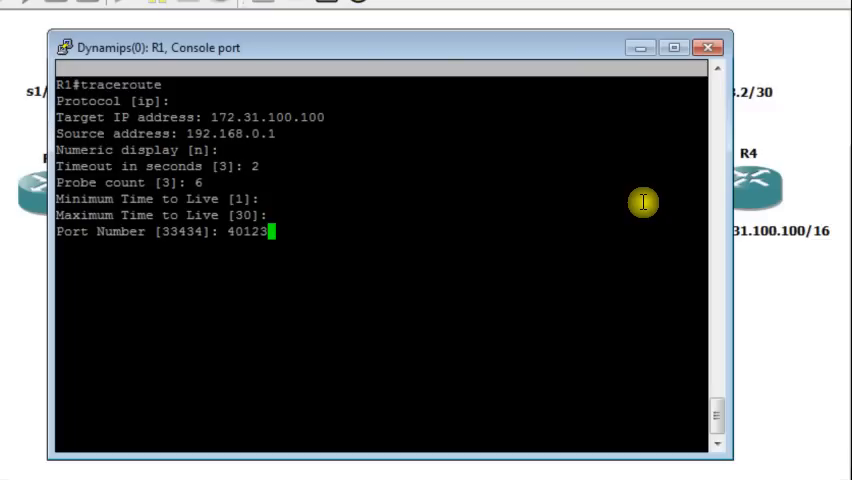
{"action": "mouse_move", "coordinate": [433, 50]}
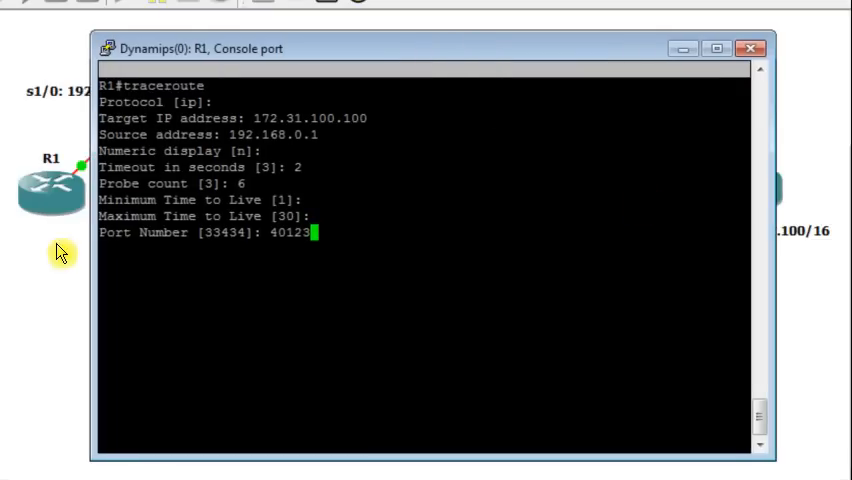
{"action": "mouse_move", "coordinate": [437, 50]}
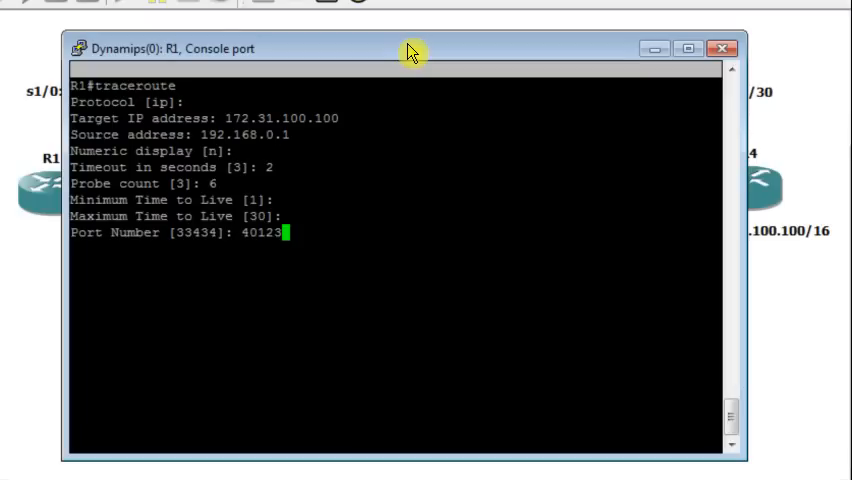
{"action": "mouse_move", "coordinate": [345, 190]}
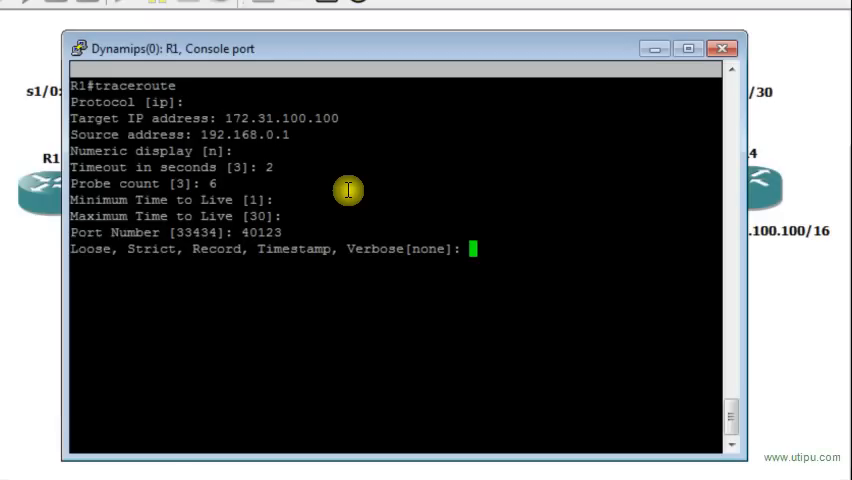
{"action": "key", "text": "Return"}
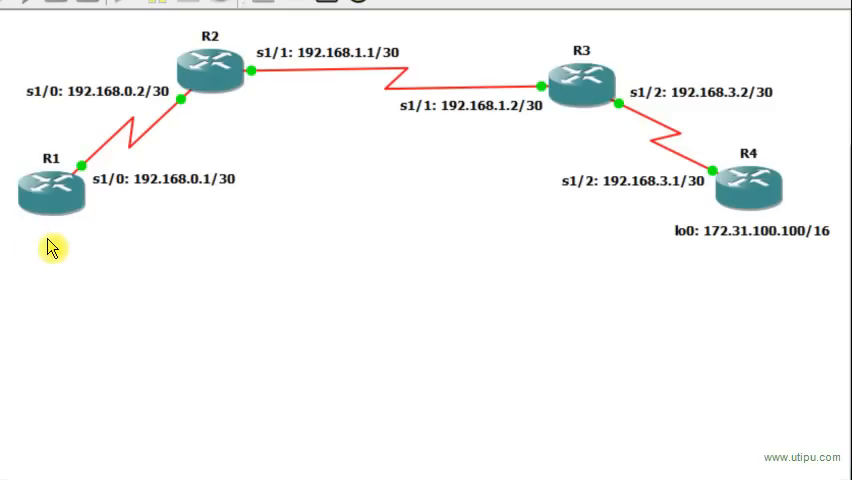
{"action": "mouse_move", "coordinate": [672, 168]}
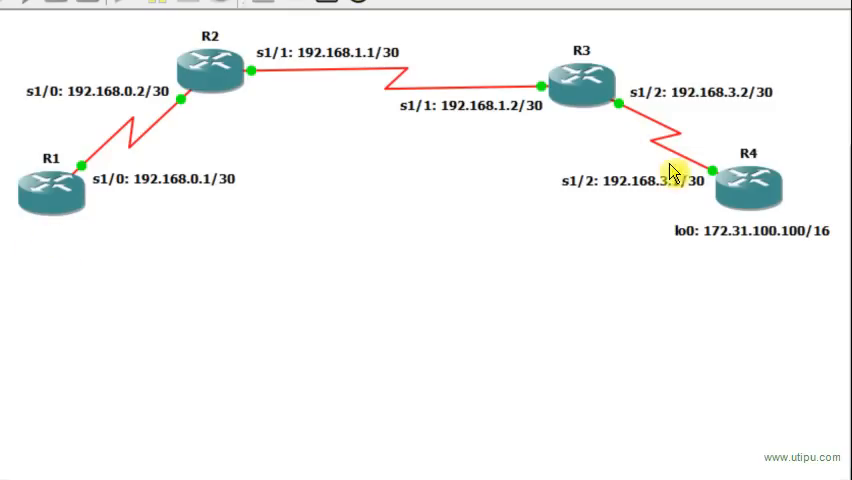
{"action": "mouse_move", "coordinate": [420, 177]}
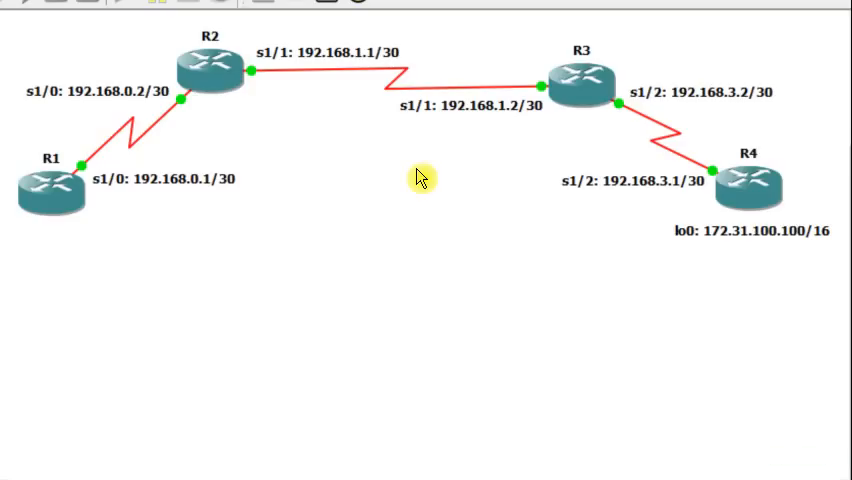
{"action": "mouse_move", "coordinate": [348, 178]}
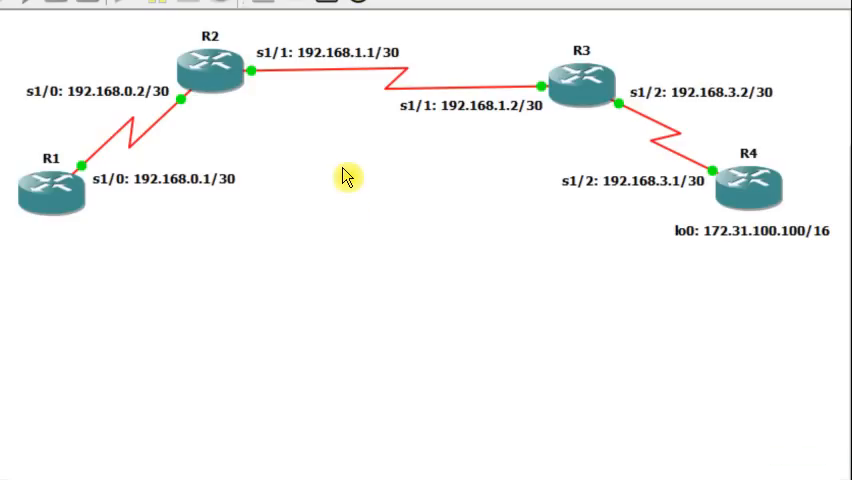
{"action": "mouse_move", "coordinate": [111, 232]}
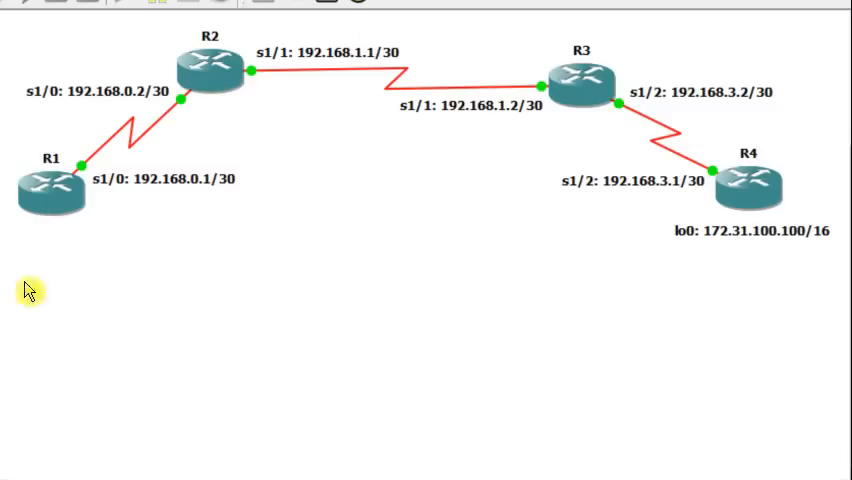
{"action": "mouse_move", "coordinate": [503, 127]}
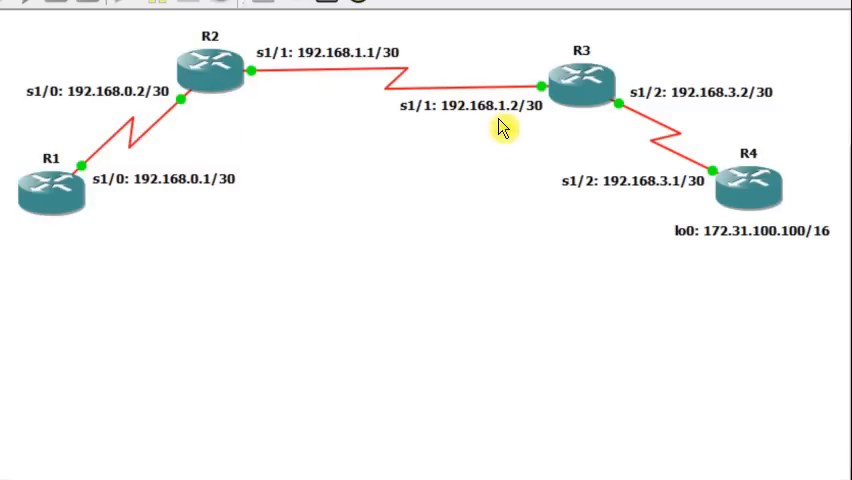
{"action": "mouse_move", "coordinate": [705, 210]}
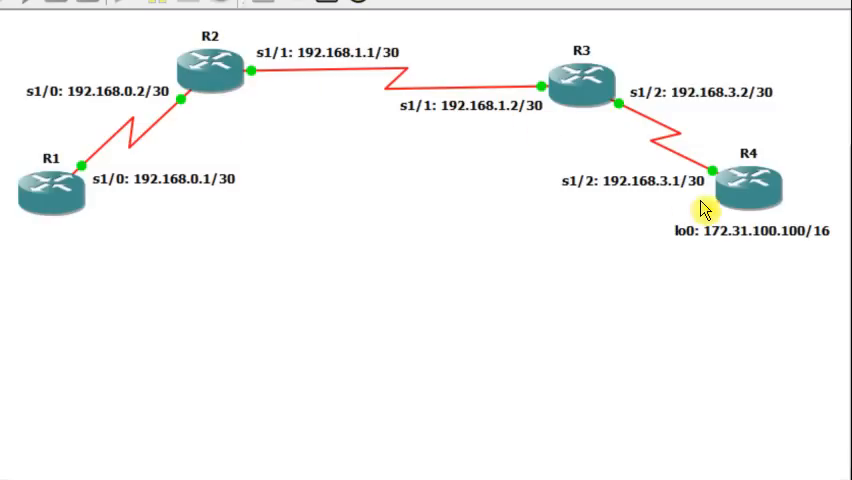
{"action": "mouse_move", "coordinate": [704, 209]}
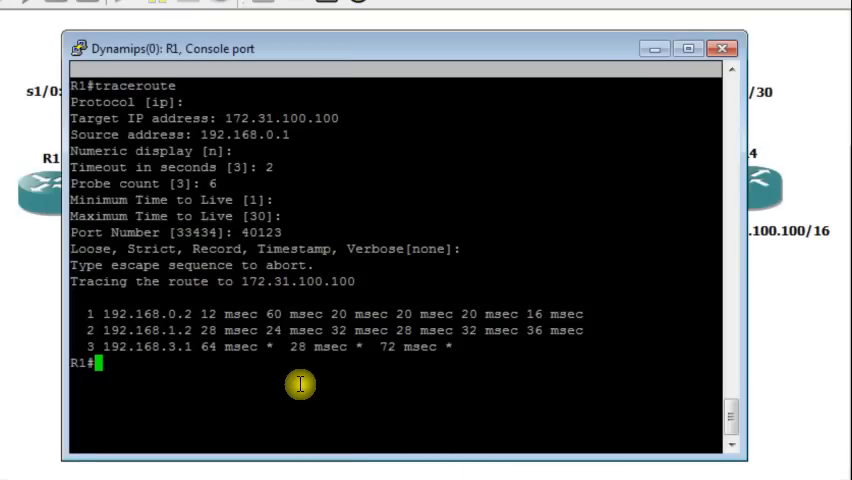
{"action": "mouse_move", "coordinate": [295, 308]}
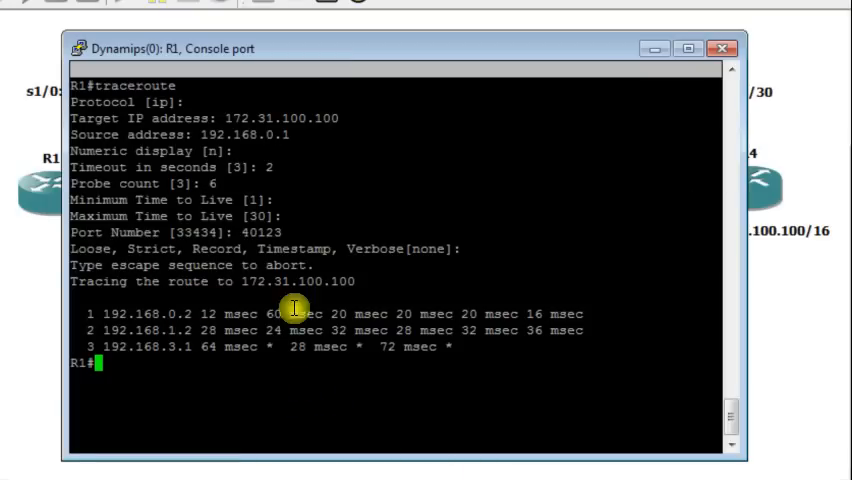
{"action": "mouse_move", "coordinate": [185, 333]}
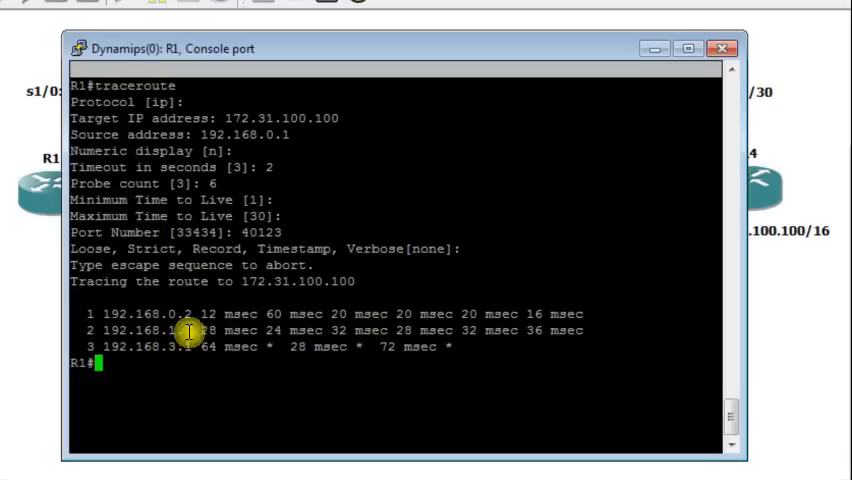
{"action": "mouse_move", "coordinate": [325, 313]}
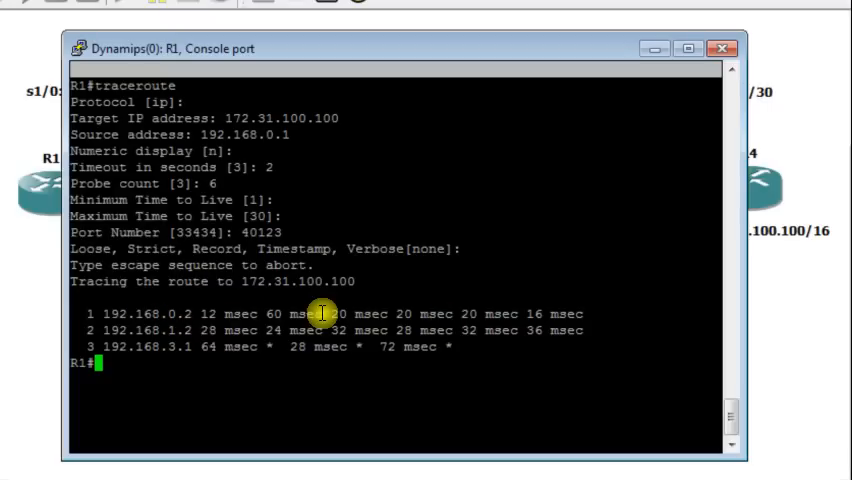
{"action": "mouse_move", "coordinate": [320, 325]}
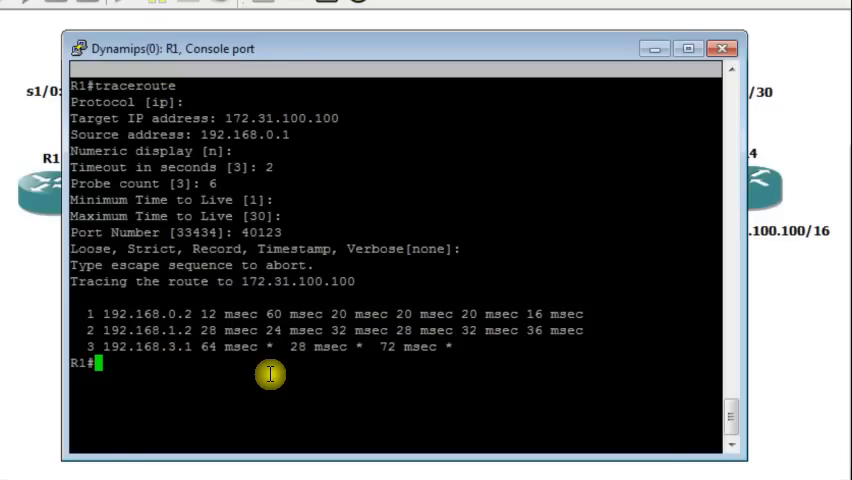
{"action": "mouse_move", "coordinate": [355, 403]}
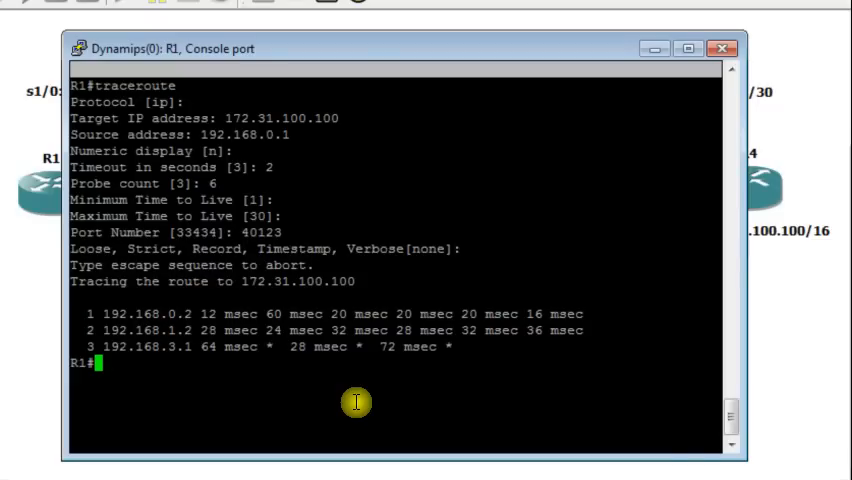
{"action": "left_click", "coordinate": [712, 47]}
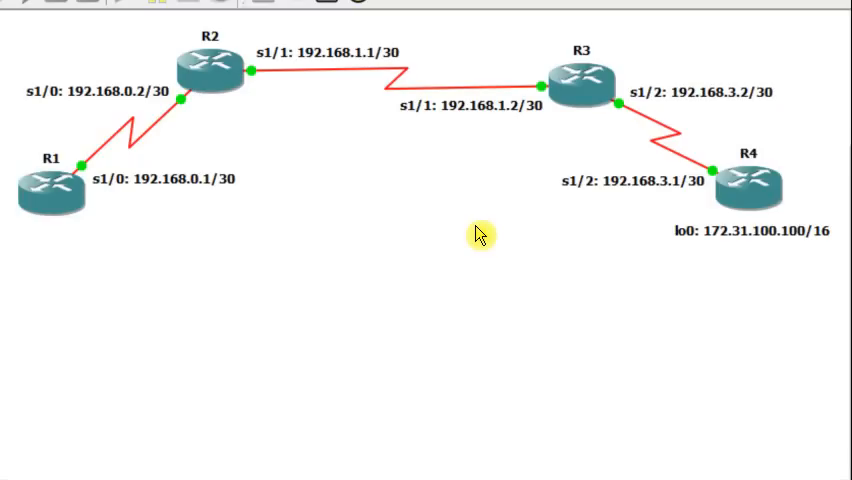
{"action": "mouse_move", "coordinate": [119, 258]}
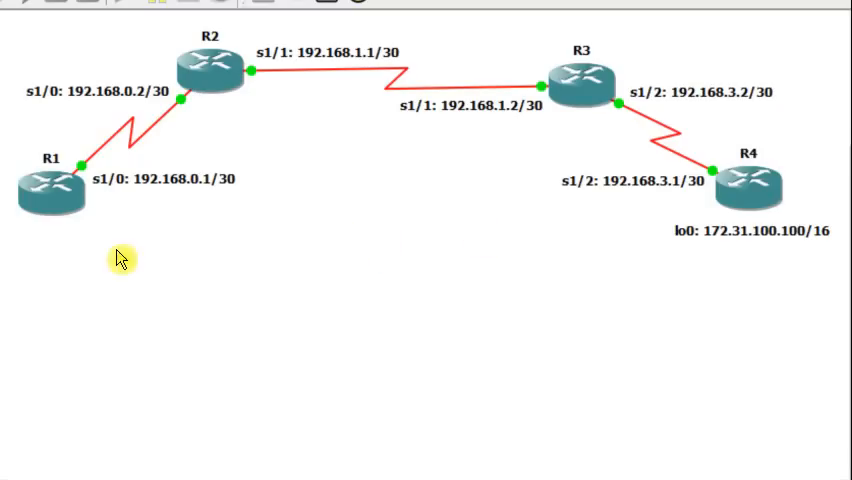
{"action": "mouse_move", "coordinate": [82, 258]}
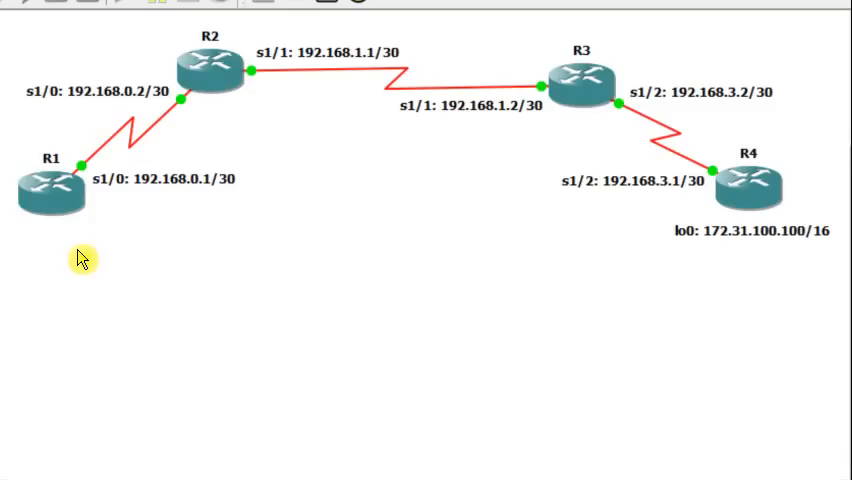
{"action": "mouse_move", "coordinate": [152, 231]}
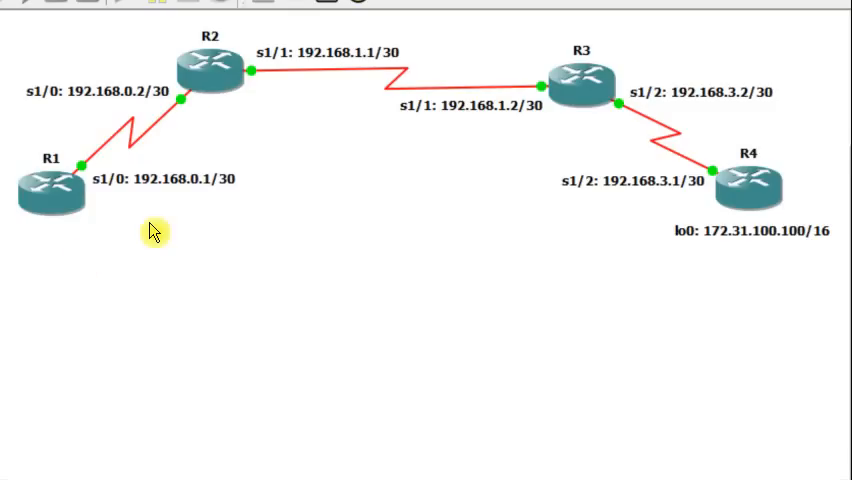
{"action": "mouse_move", "coordinate": [47, 257]}
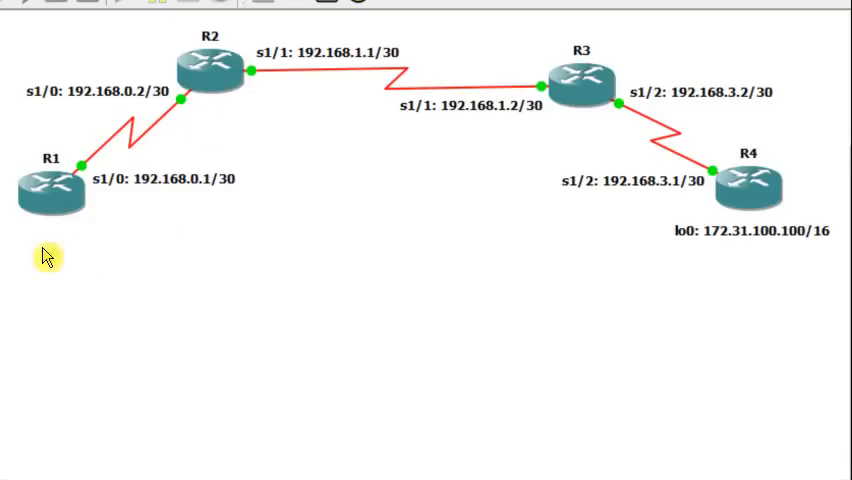
{"action": "mouse_move", "coordinate": [640, 229]}
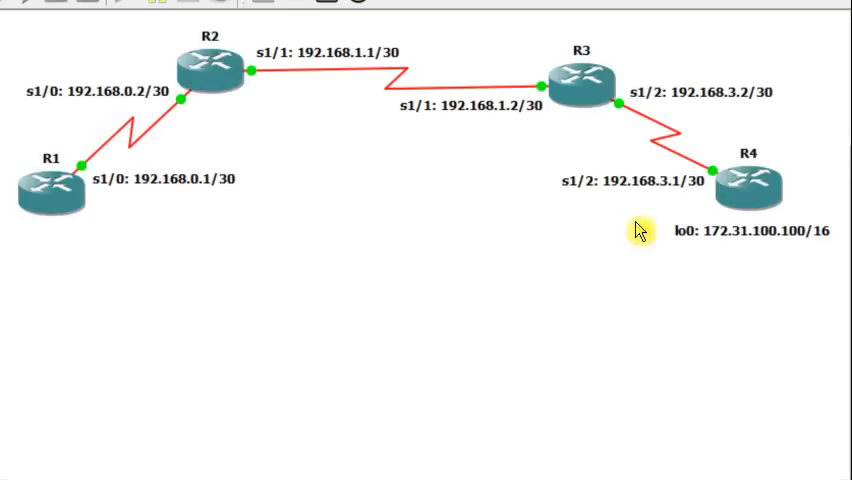
{"action": "mouse_move", "coordinate": [454, 230]}
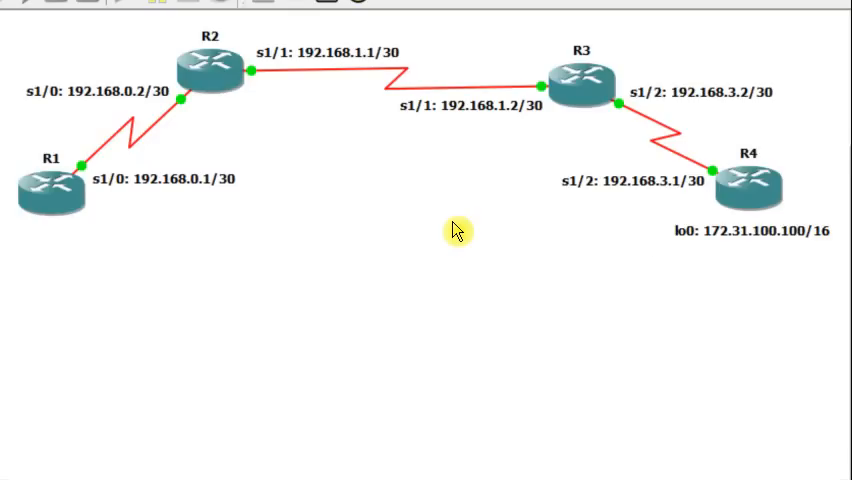
{"action": "mouse_move", "coordinate": [672, 206]}
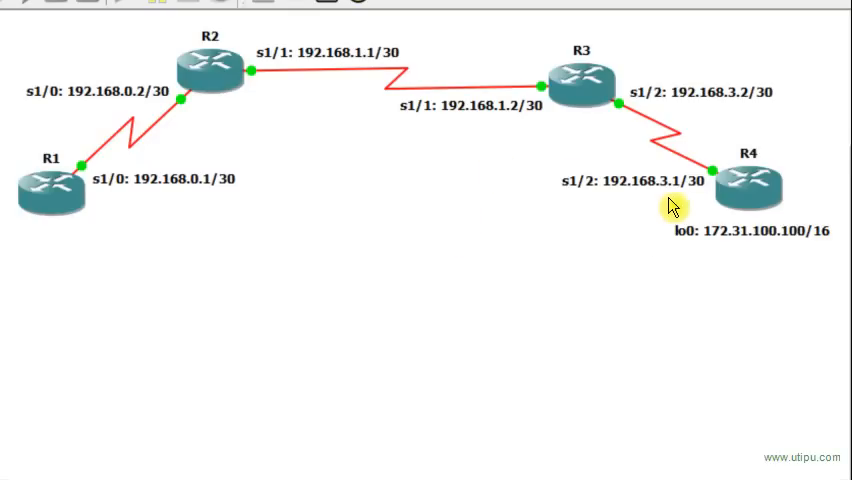
{"action": "mouse_move", "coordinate": [162, 240]}
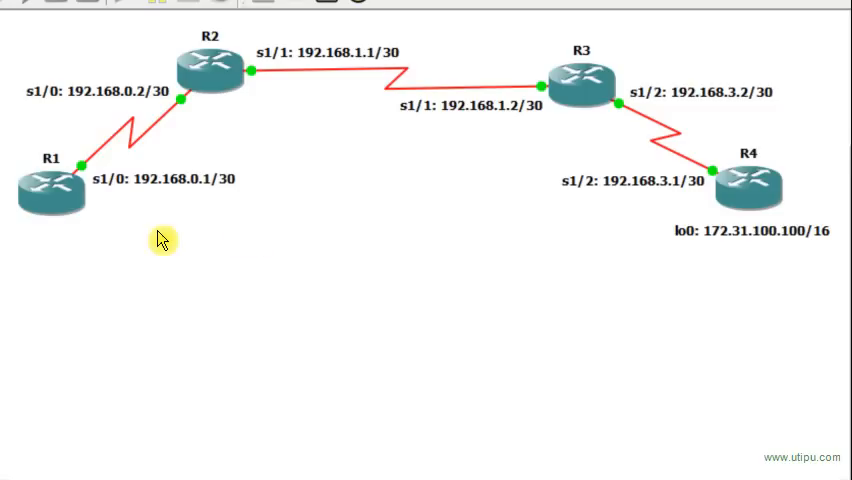
{"action": "mouse_move", "coordinate": [152, 240]}
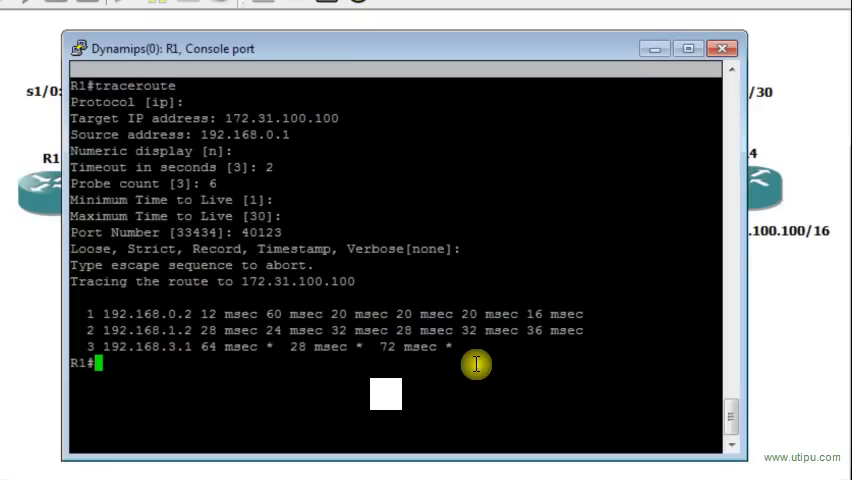
{"action": "mouse_move", "coordinate": [435, 48]}
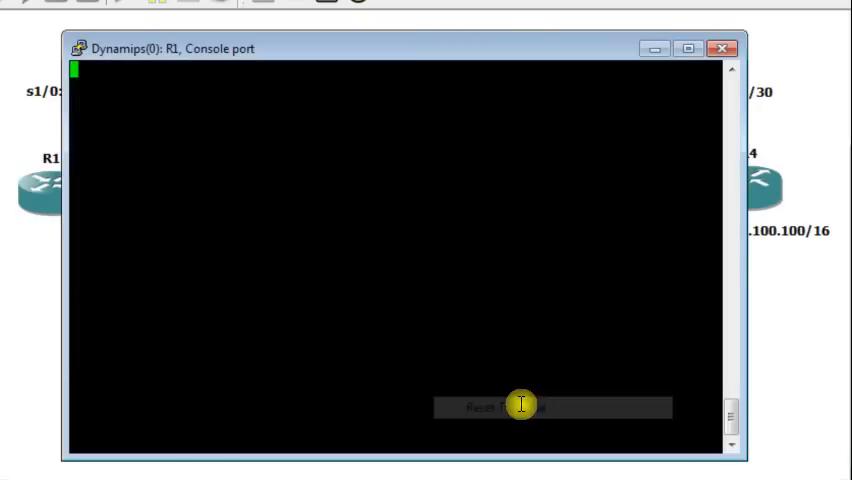
- Start a new extended traceroute to 172.31.100.100 sourced from 192.168.0.1
{"action": "type", "text": "tracer"}
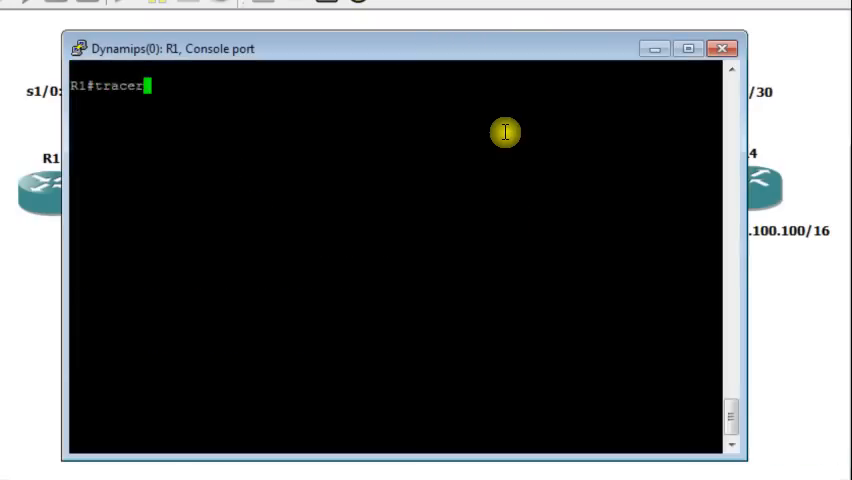
{"action": "key", "text": "Return"}
{"action": "type", "text": "17"}
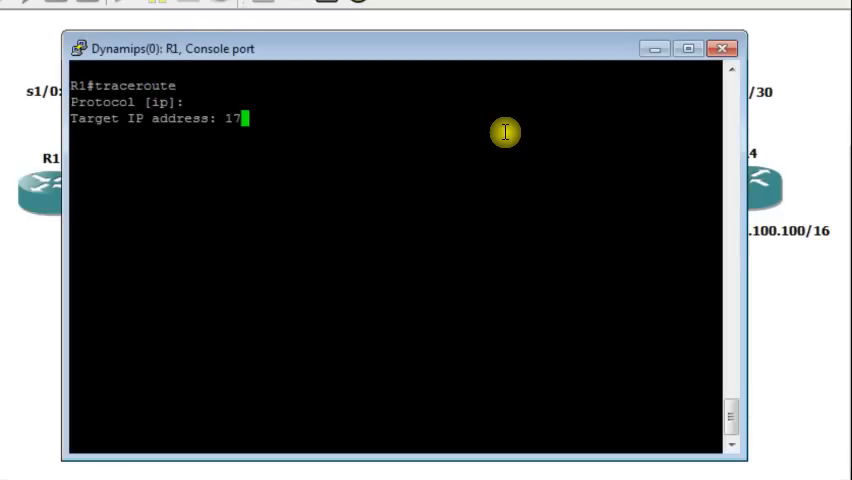
{"action": "type", "text": "2.31.100"}
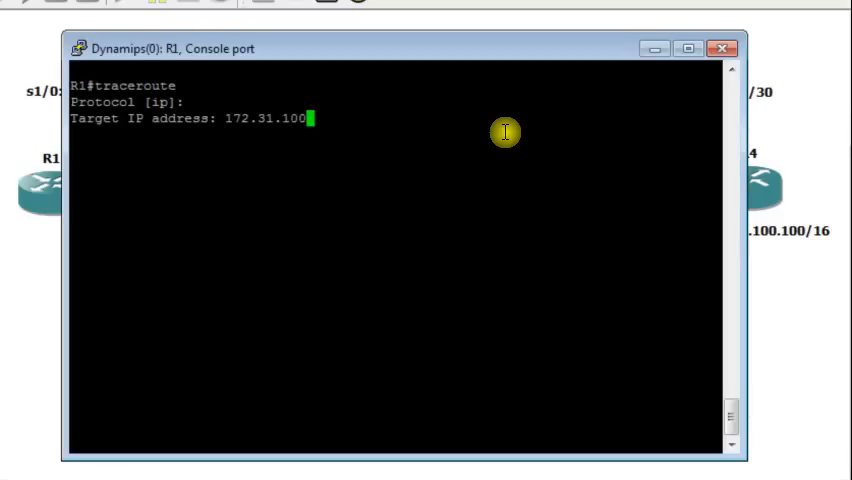
{"action": "key", "text": "Return"}
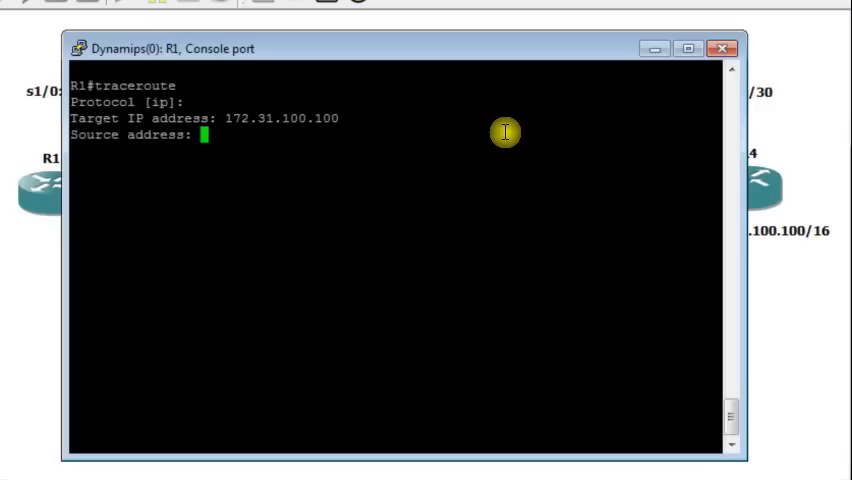
{"action": "type", "text": "192.168."}
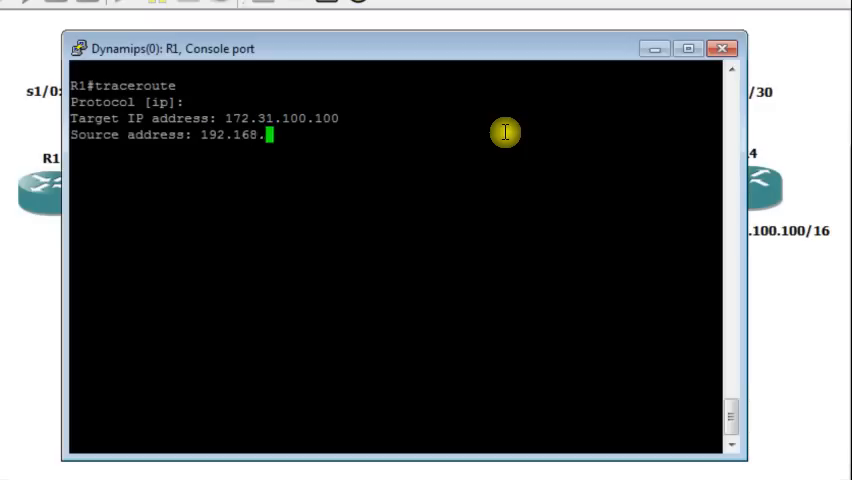
{"action": "type", "text": "0.1"}
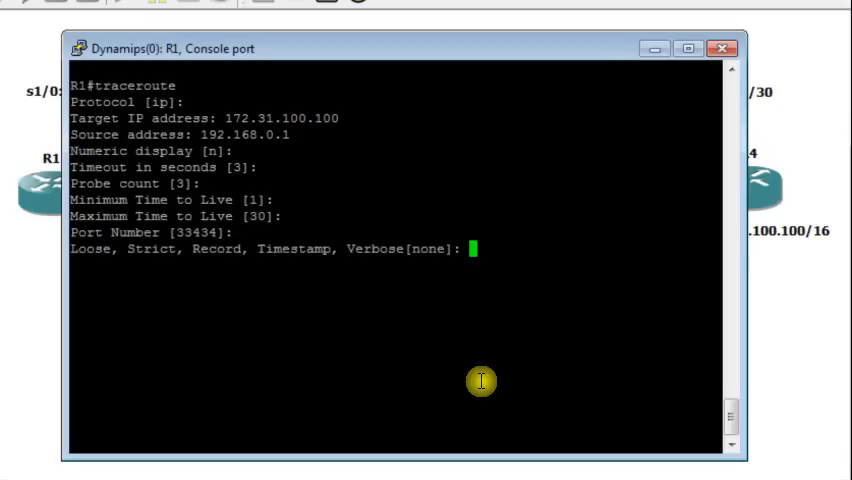
- Choose the Record option at the Loose/Strict/Record prompt
{"action": "type", "text": "recor"}
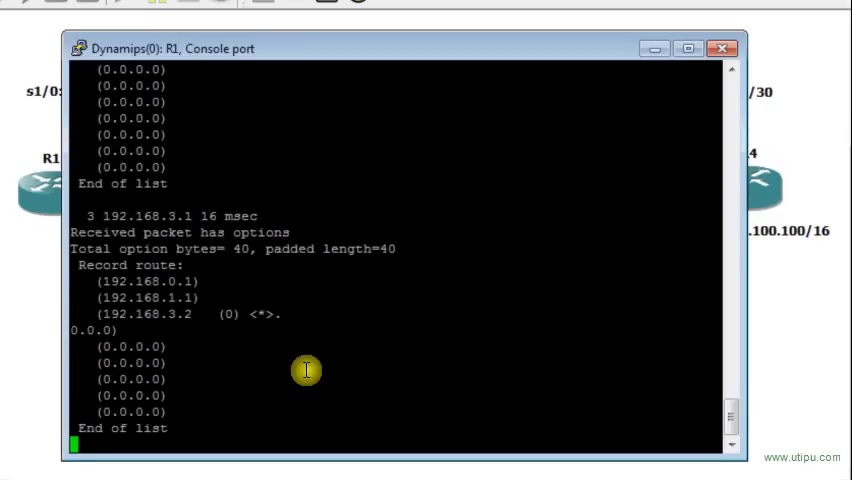
{"action": "mouse_move", "coordinate": [190, 350]}
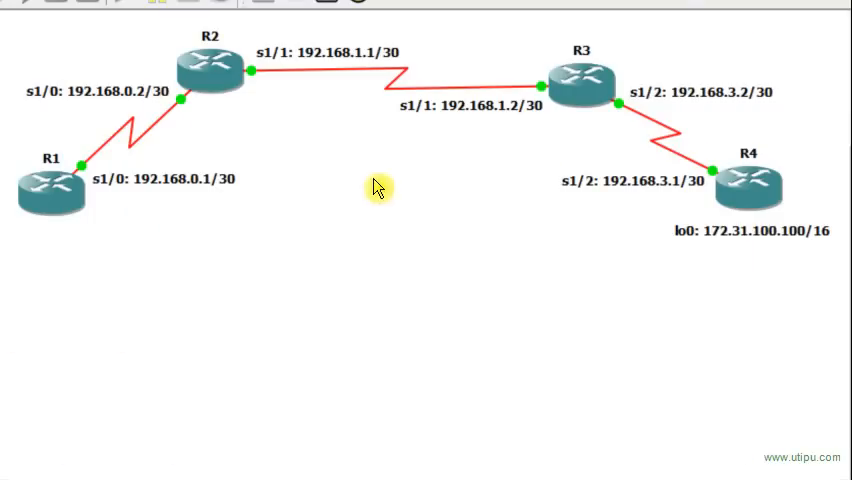
{"action": "mouse_move", "coordinate": [632, 151]}
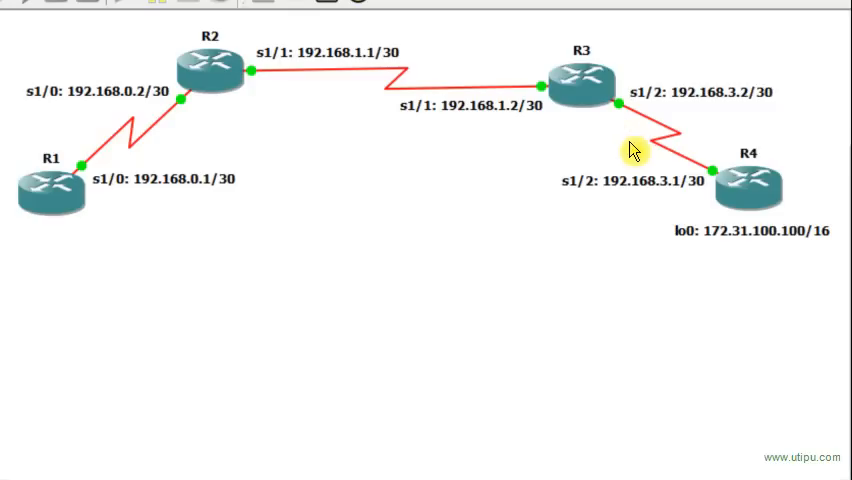
{"action": "mouse_move", "coordinate": [620, 135]}
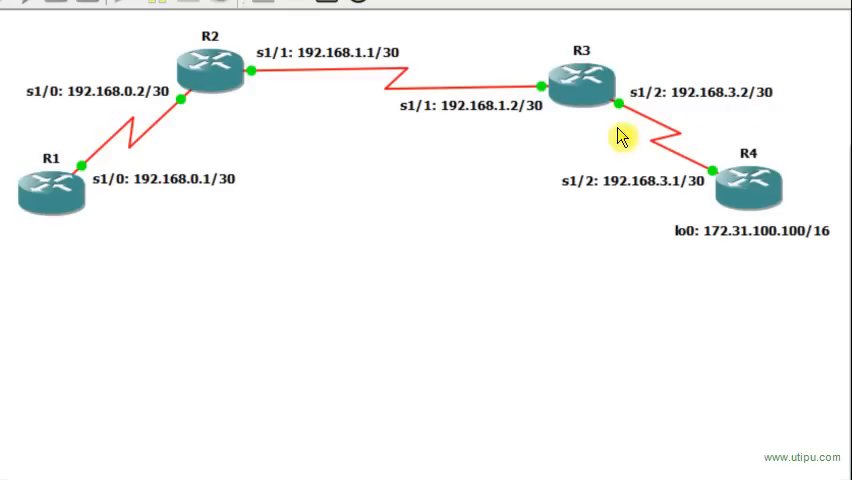
{"action": "mouse_move", "coordinate": [603, 130]}
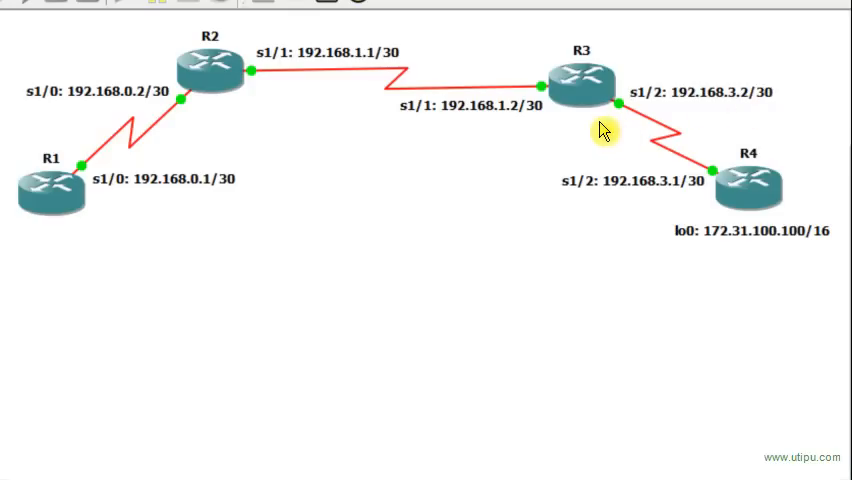
{"action": "mouse_move", "coordinate": [252, 241]}
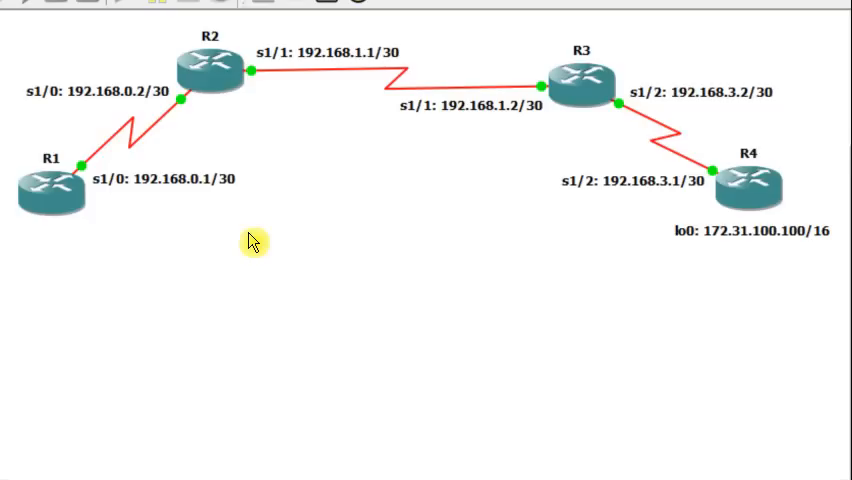
{"action": "mouse_move", "coordinate": [685, 138]}
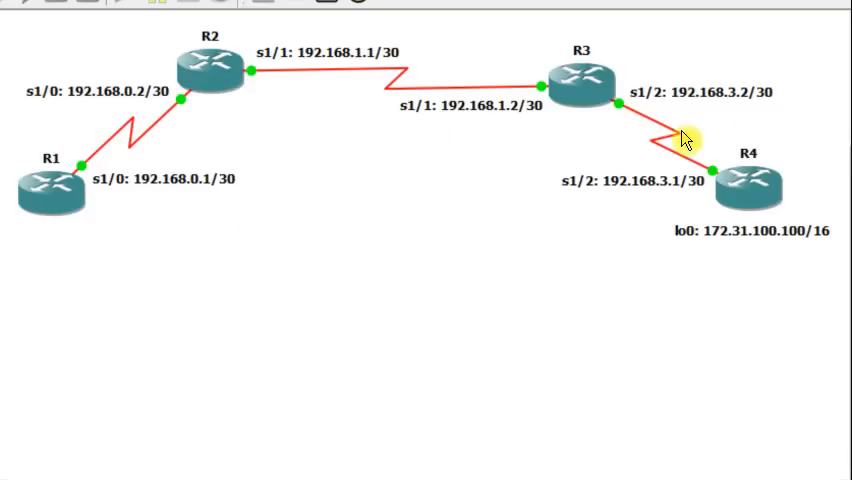
{"action": "mouse_move", "coordinate": [695, 120]}
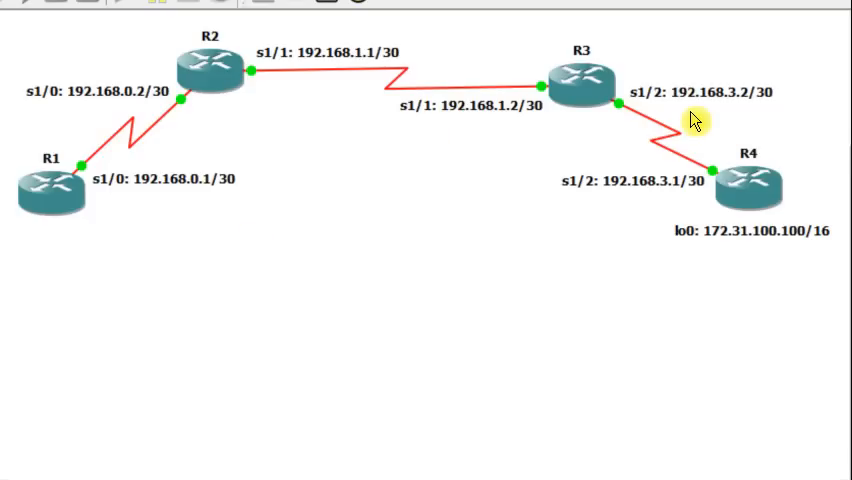
{"action": "mouse_move", "coordinate": [258, 88]}
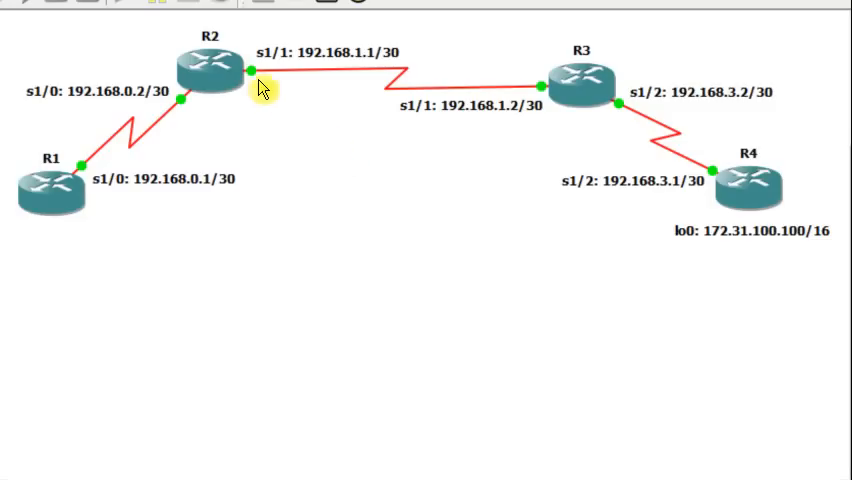
{"action": "mouse_move", "coordinate": [478, 342]}
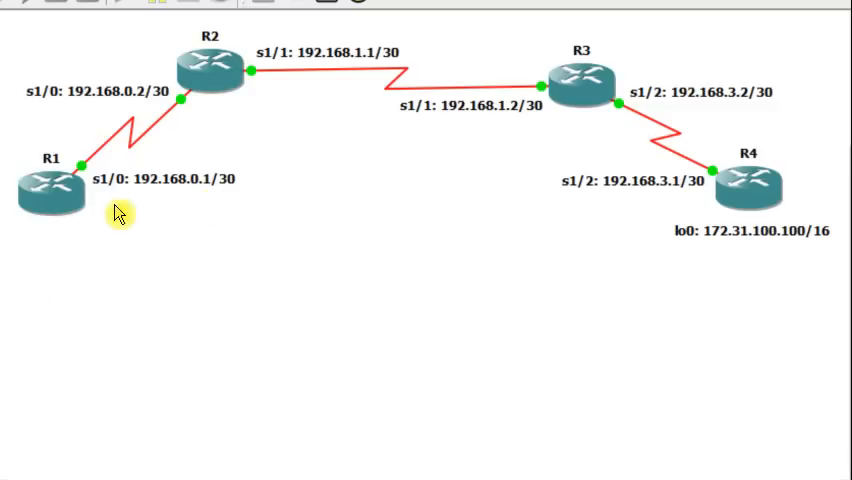
{"action": "mouse_move", "coordinate": [648, 238]}
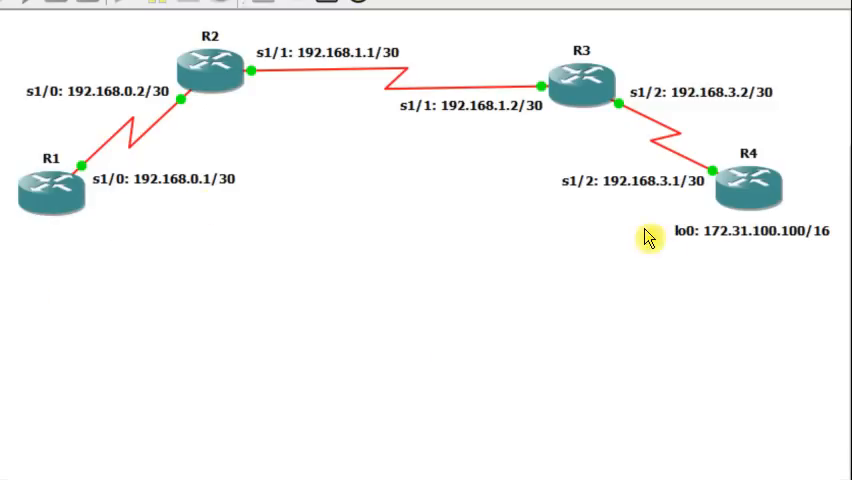
{"action": "mouse_move", "coordinate": [325, 115]}
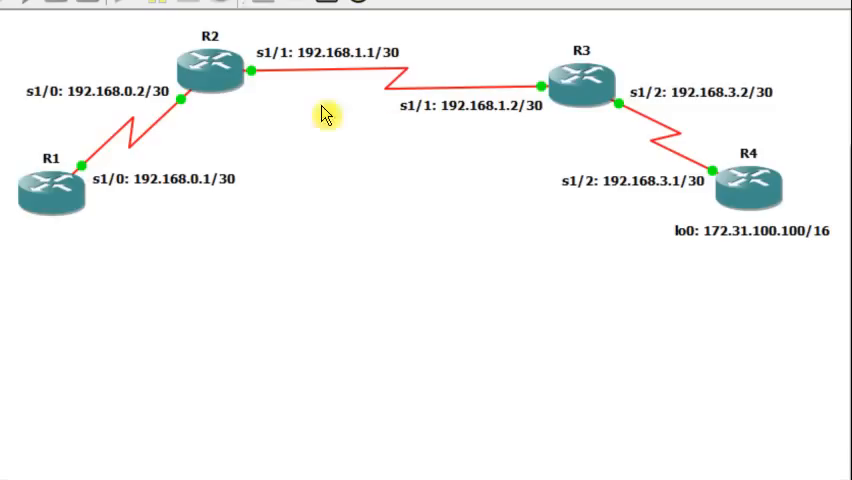